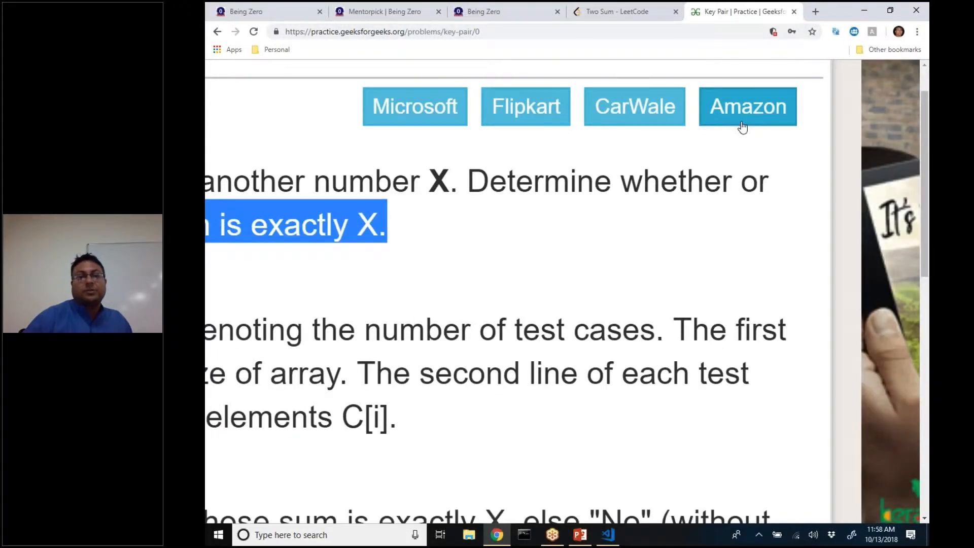
Add a '// N^2' comment above hasPairSum with a blank line beneath it.
left_click(607, 534)
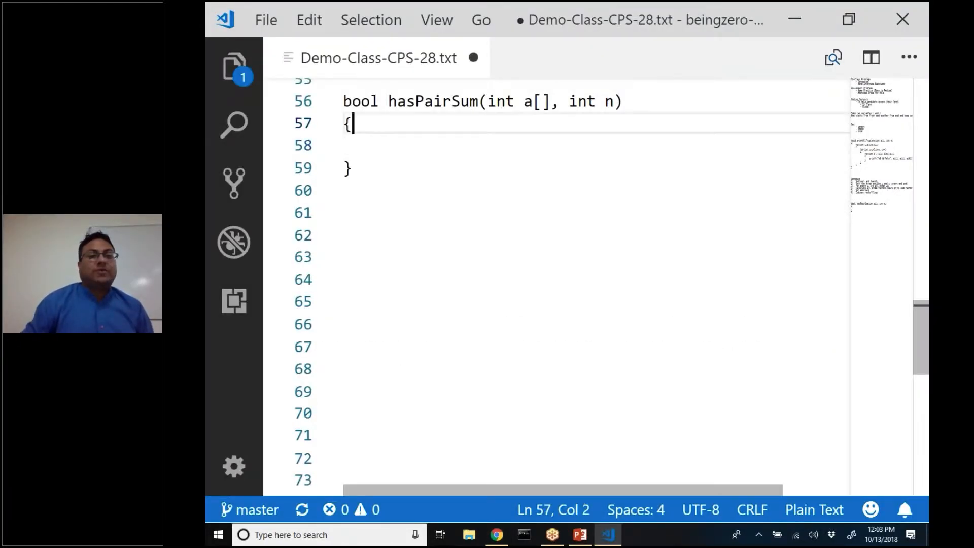
type("//")
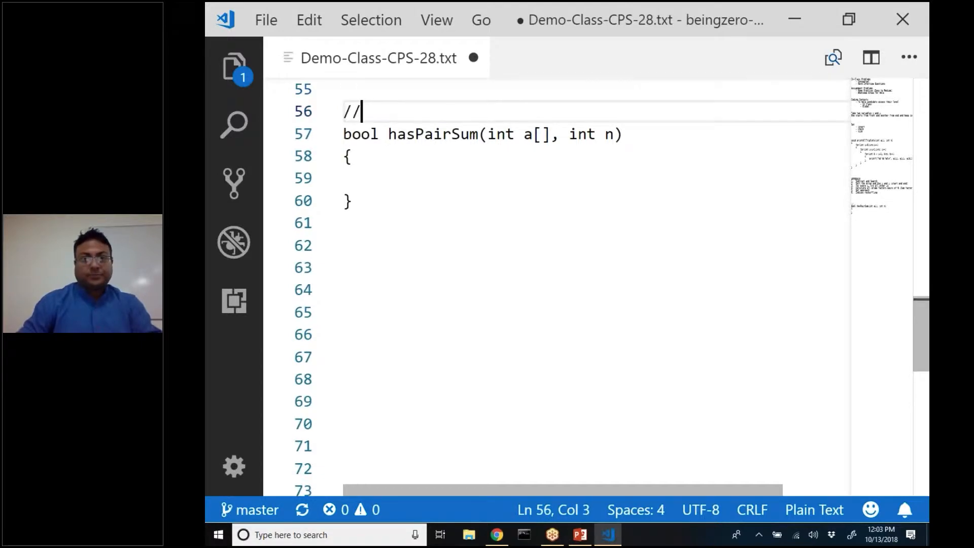
type("N")
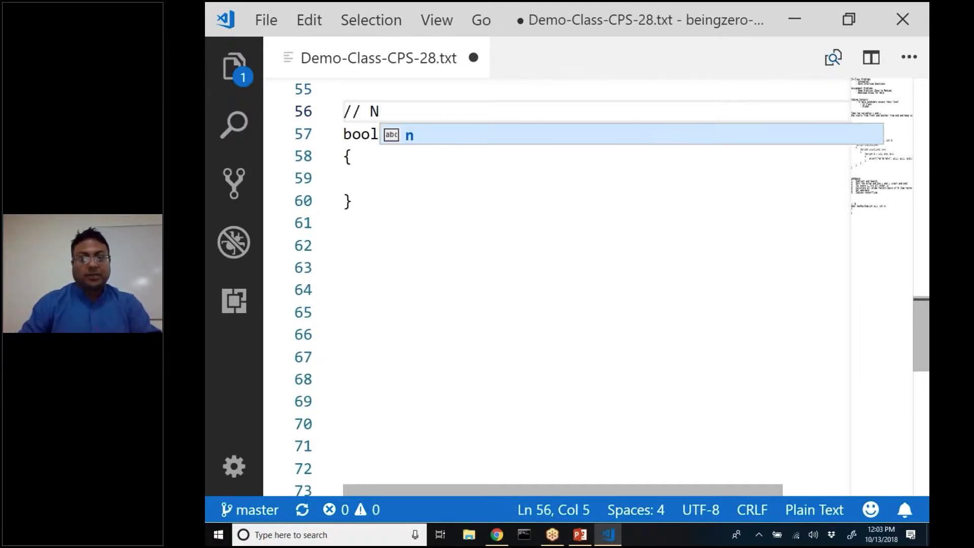
type("^2")
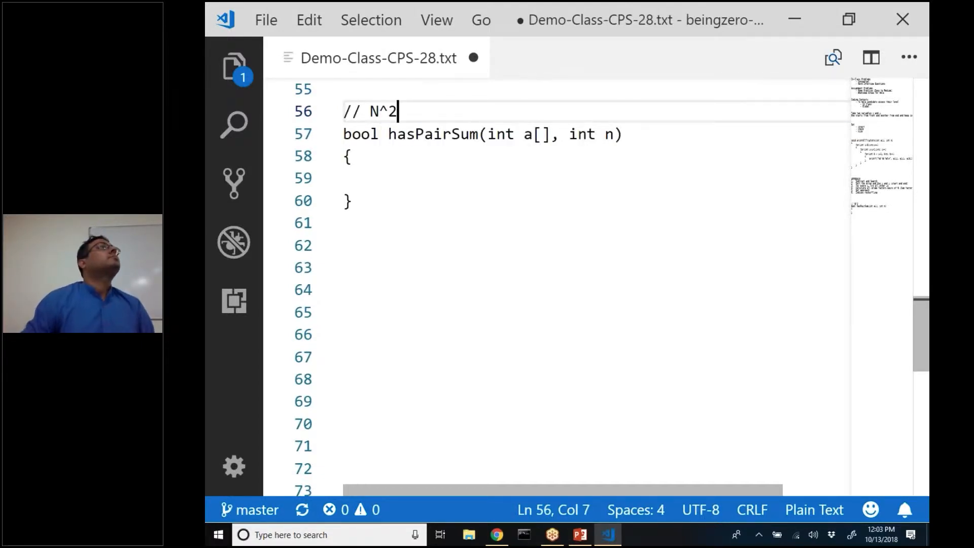
left_click(348, 178)
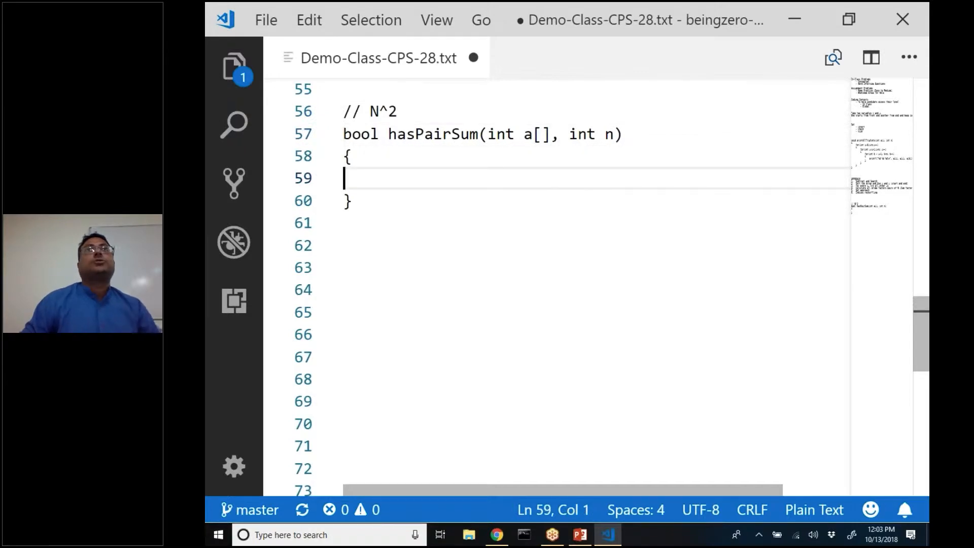
key("Enter")
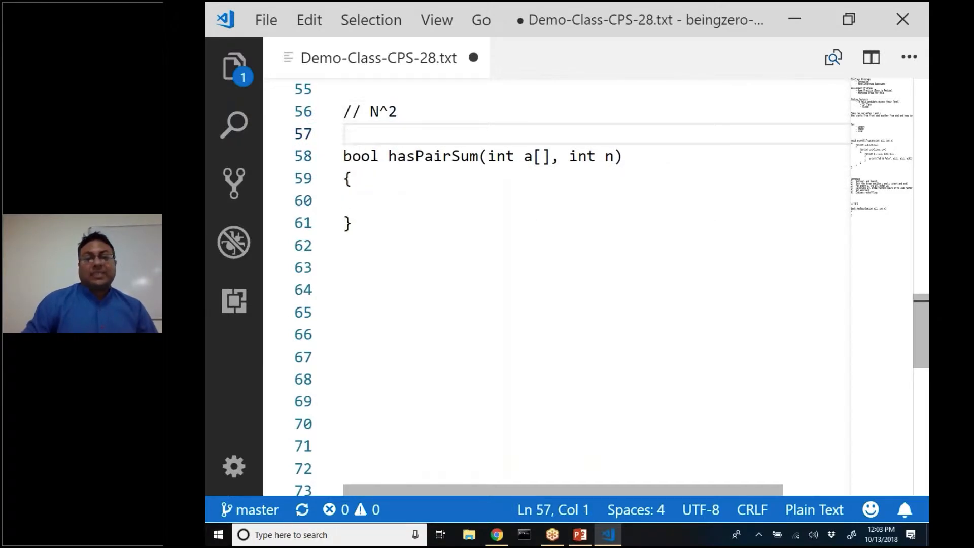
Write the comment '// NlogN + N = O(nLogN)' on the blank line above hasPairSum.
type("//")
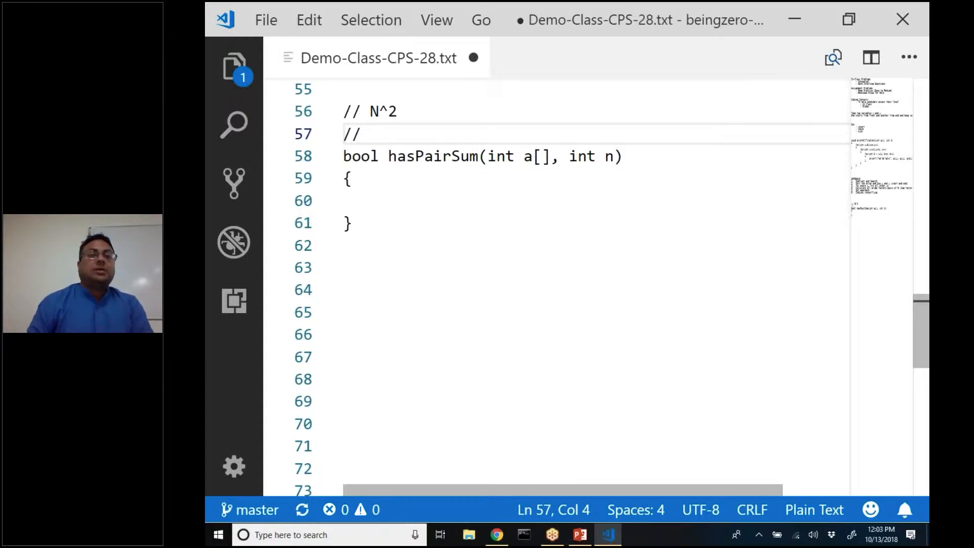
type("NlogN")
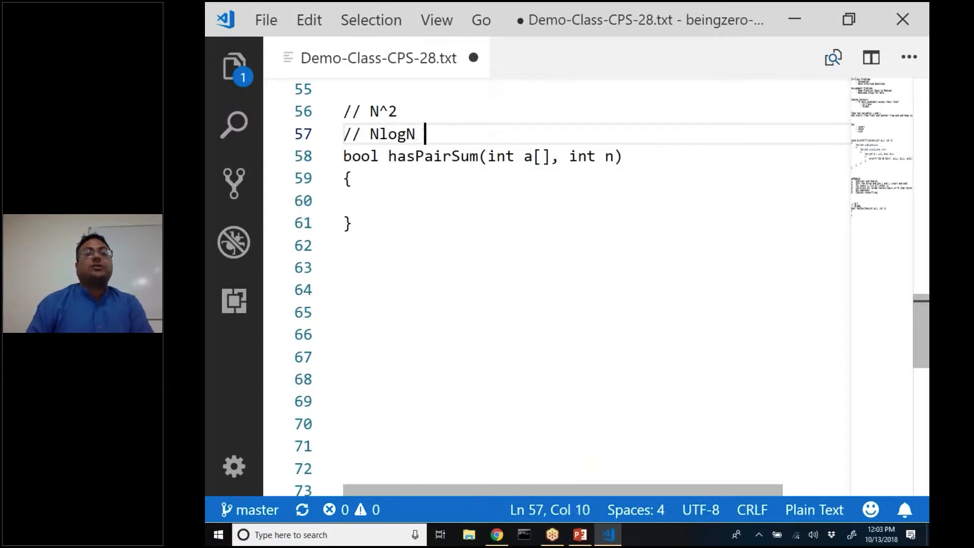
type("+")
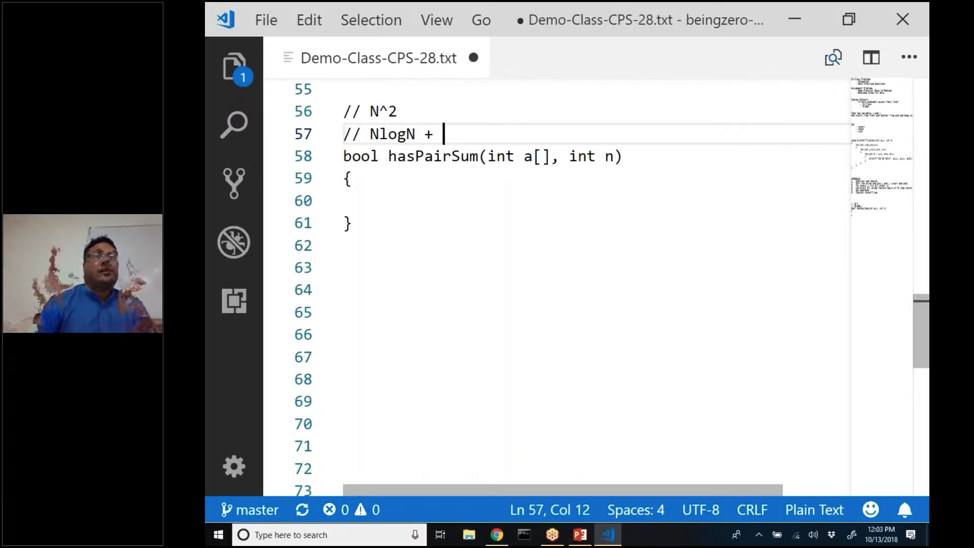
type("N =")
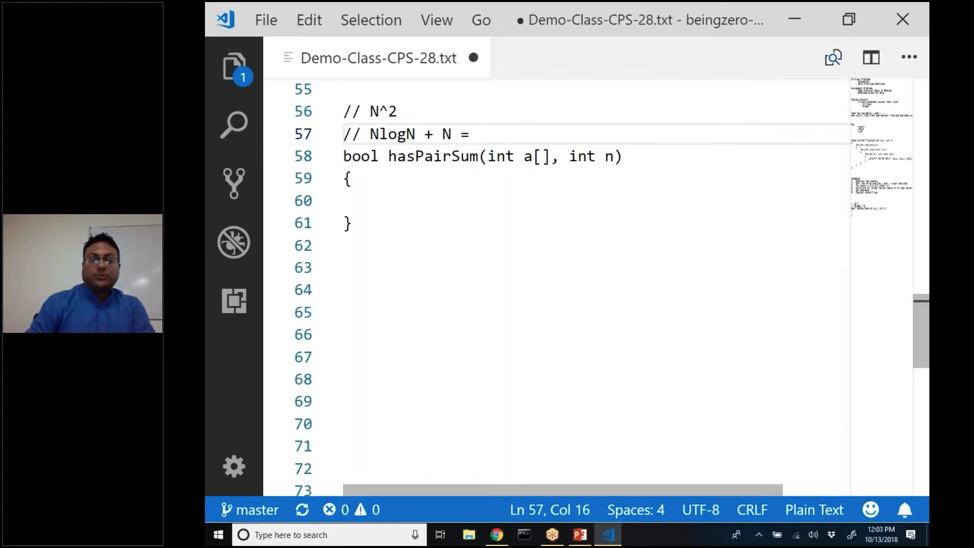
type("O(nLo")
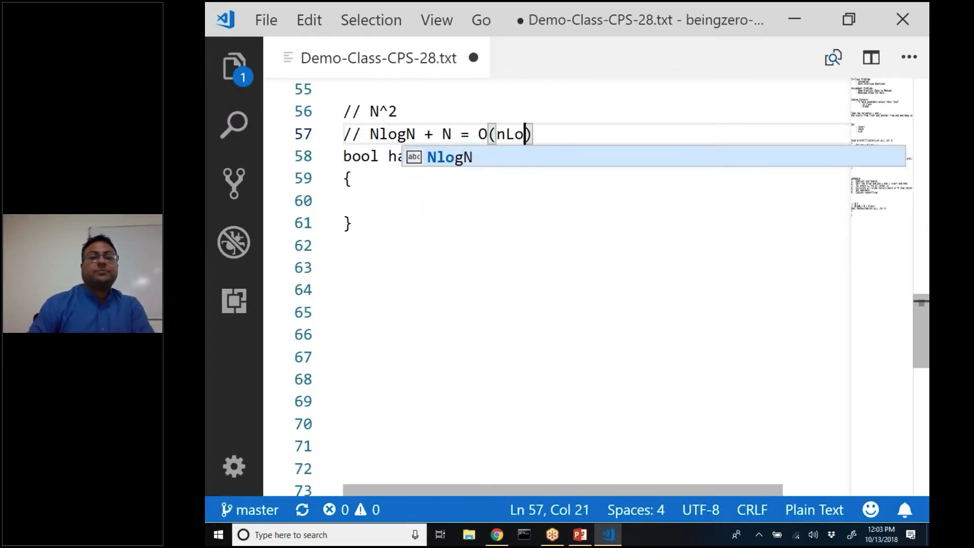
type("gN")
type("//")
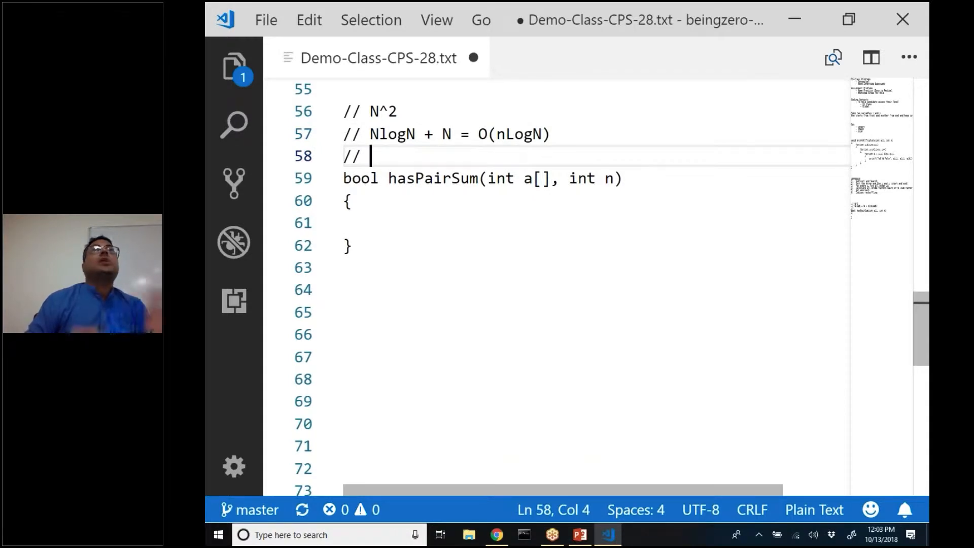
left_click(354, 200)
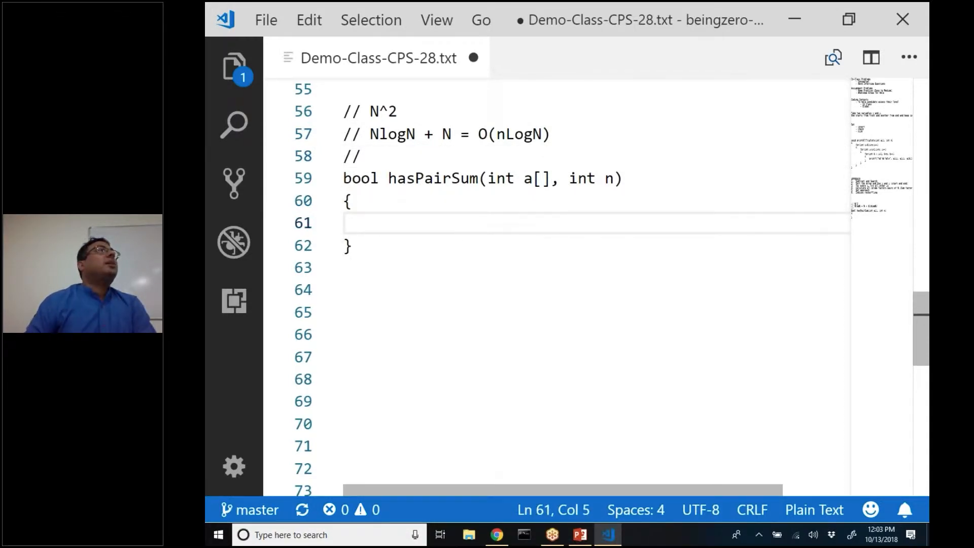
Call sort(a, a+n); in hasPairSum and add #include <algorithm> and using namespace std;.
type("s")
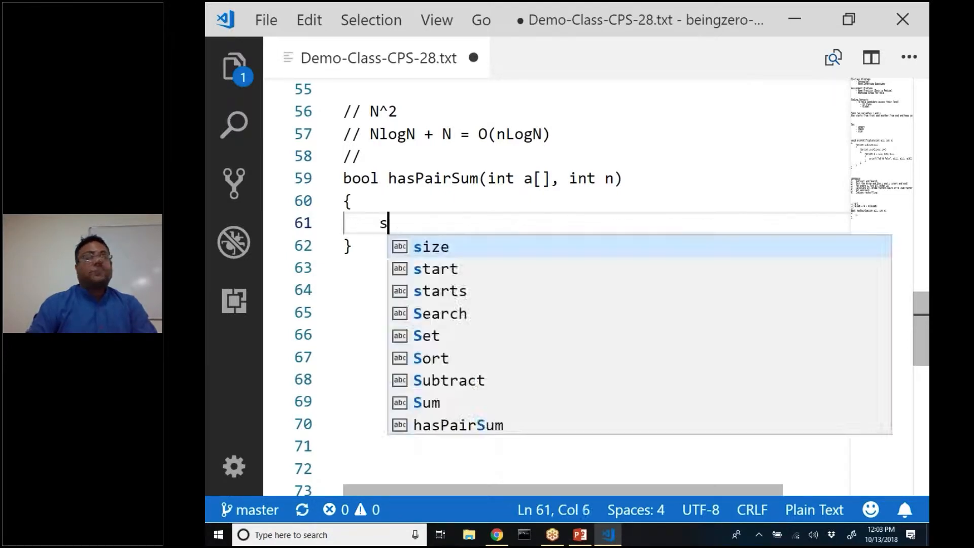
type("ort(a, a+n")
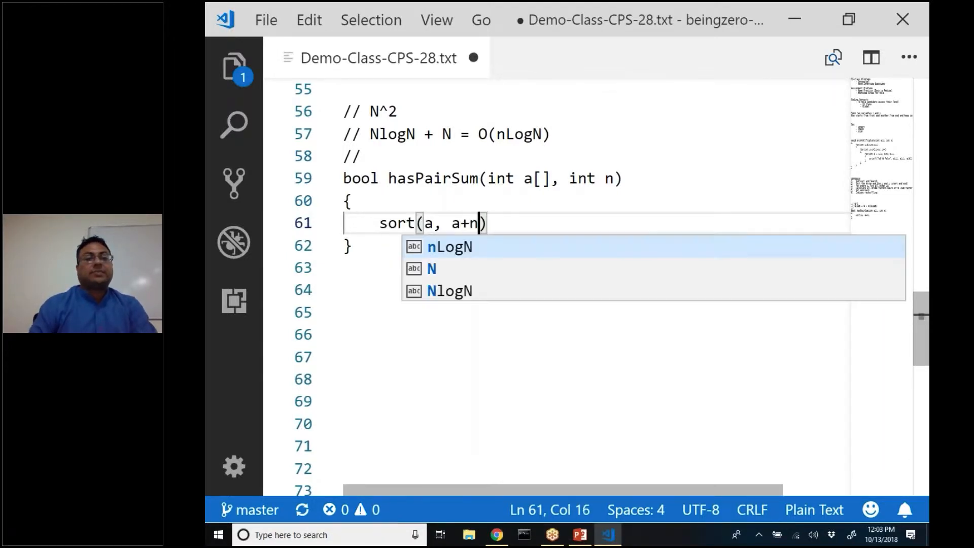
type(";")
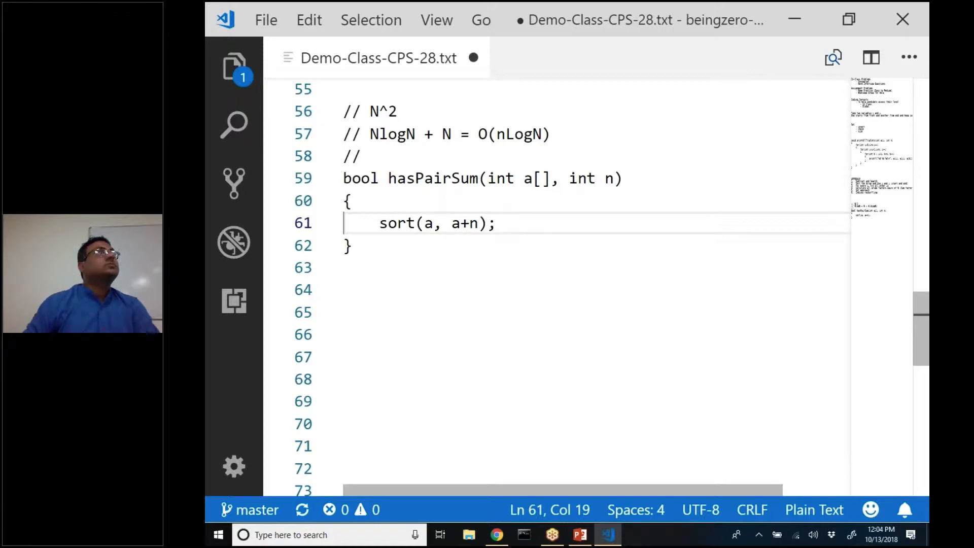
key("Enter")
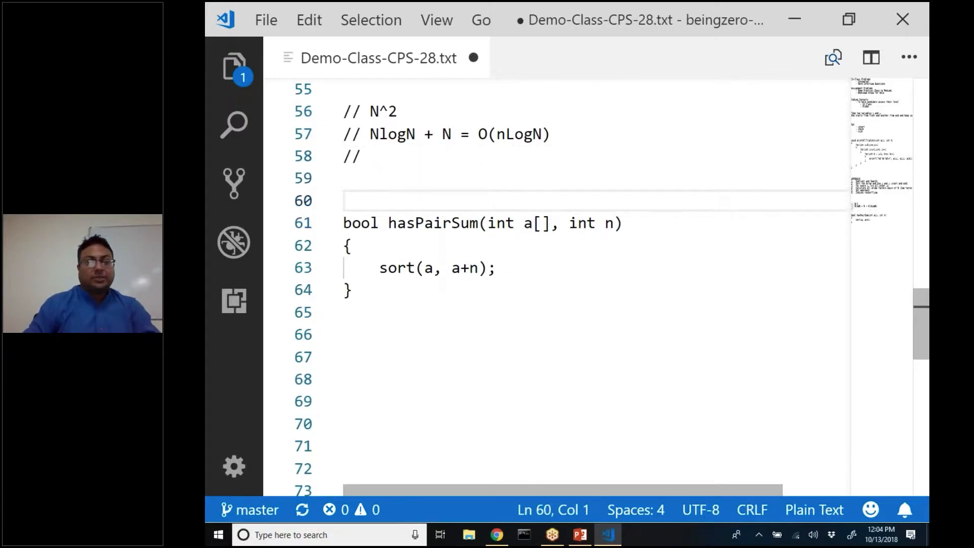
type("#include <algorithm>")
type("using na")
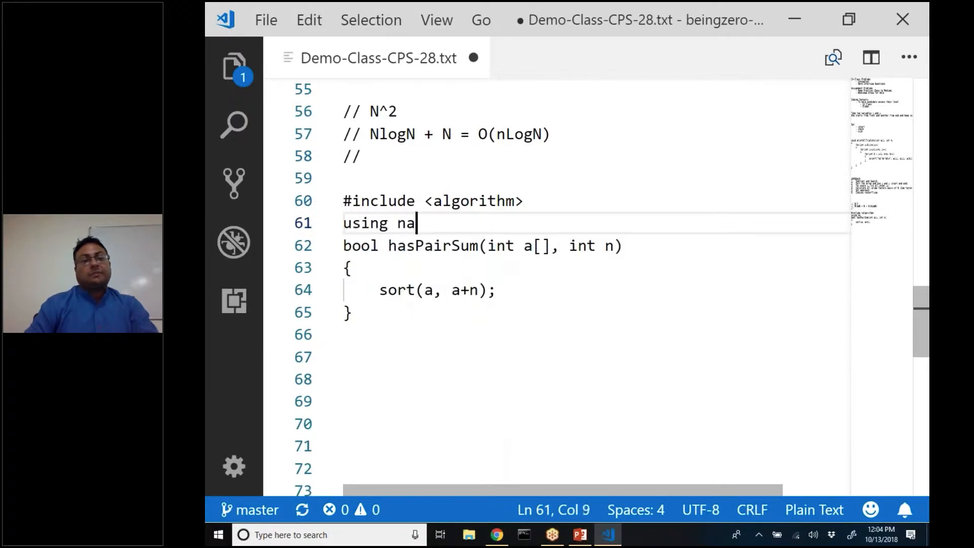
type("mespace std;")
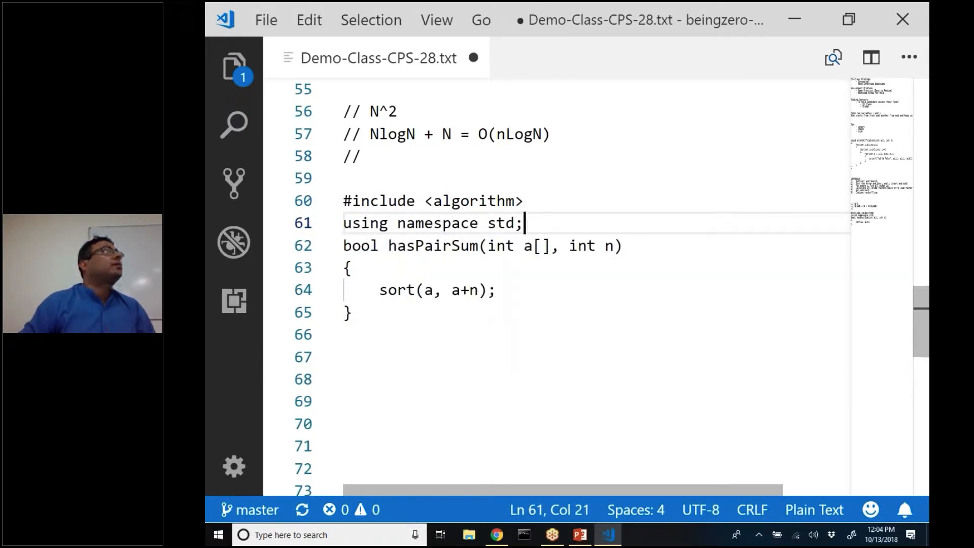
Add the Java equivalent comment '// Arrays.sort(a);'.
type("//")
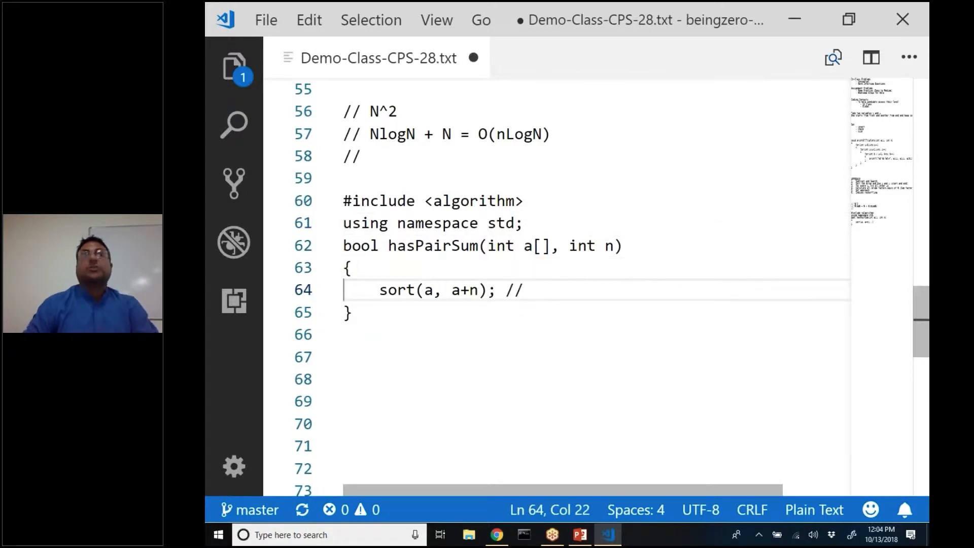
type("Array")
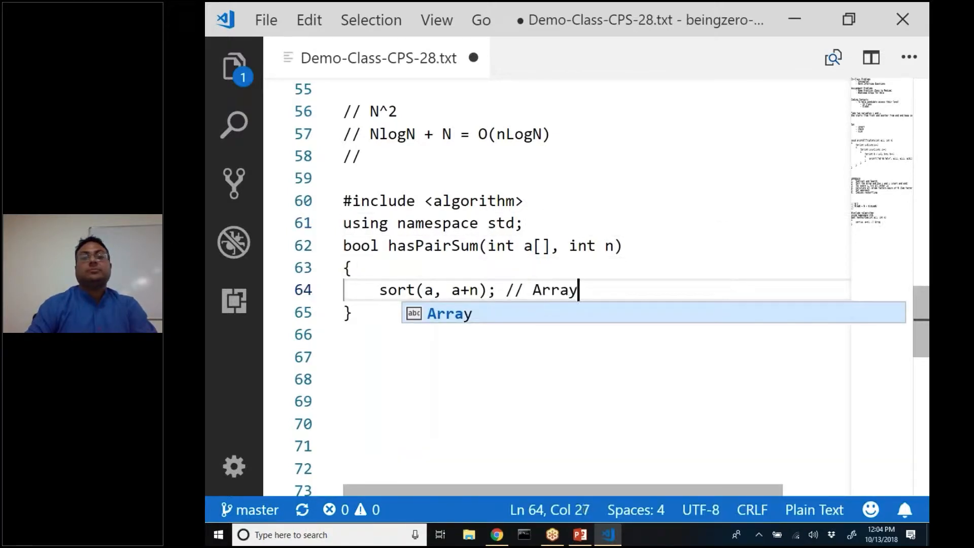
type("s.sort(a);")
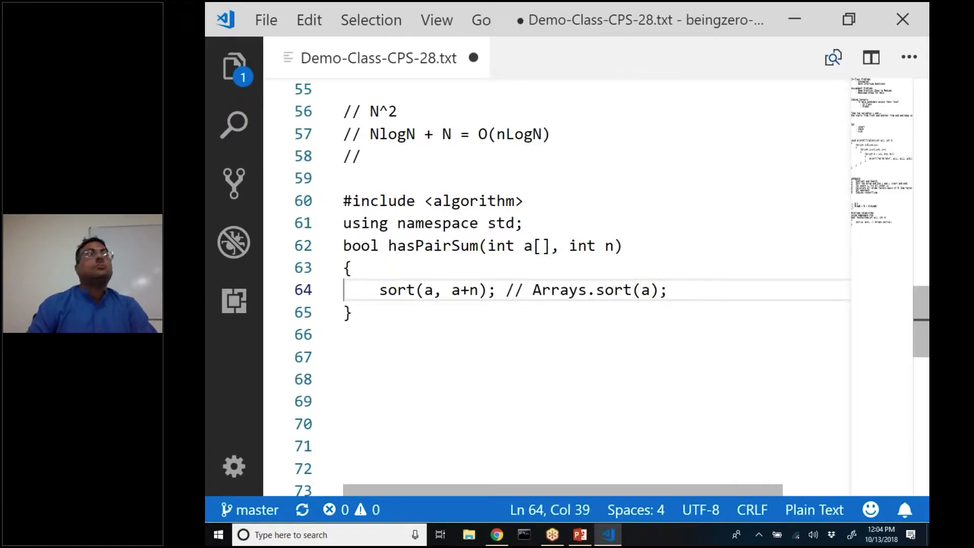
Try typing an a.sort() alternative note after the sort call.
type("sort()")
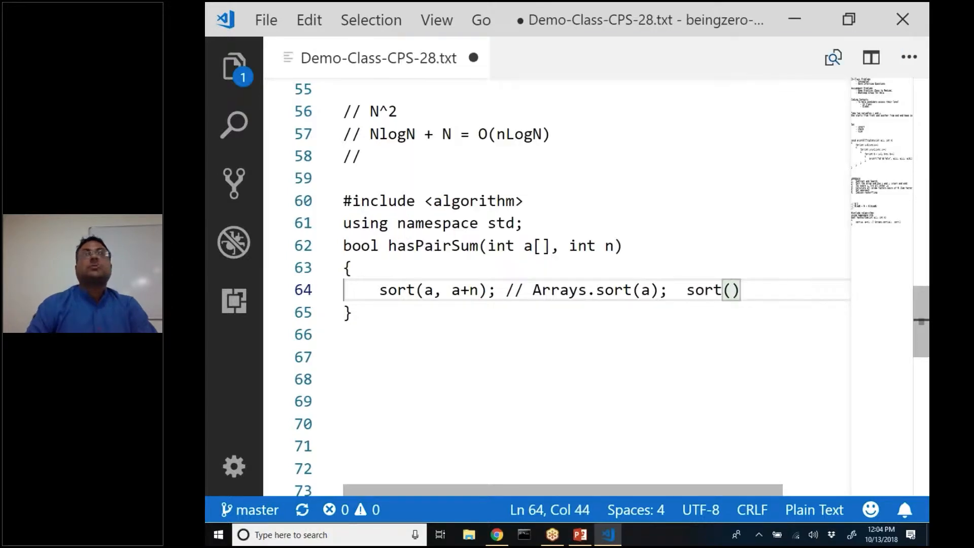
type("a")
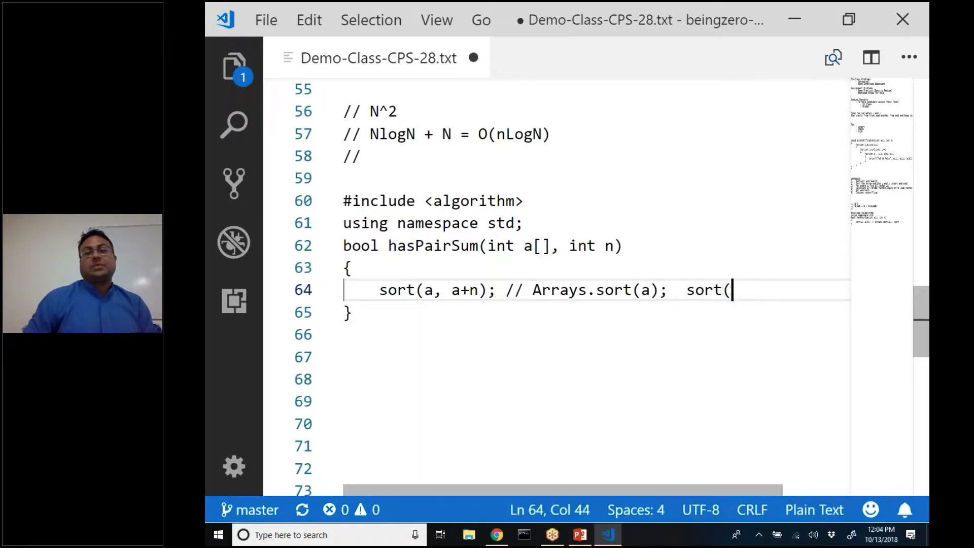
type("a.sort()")
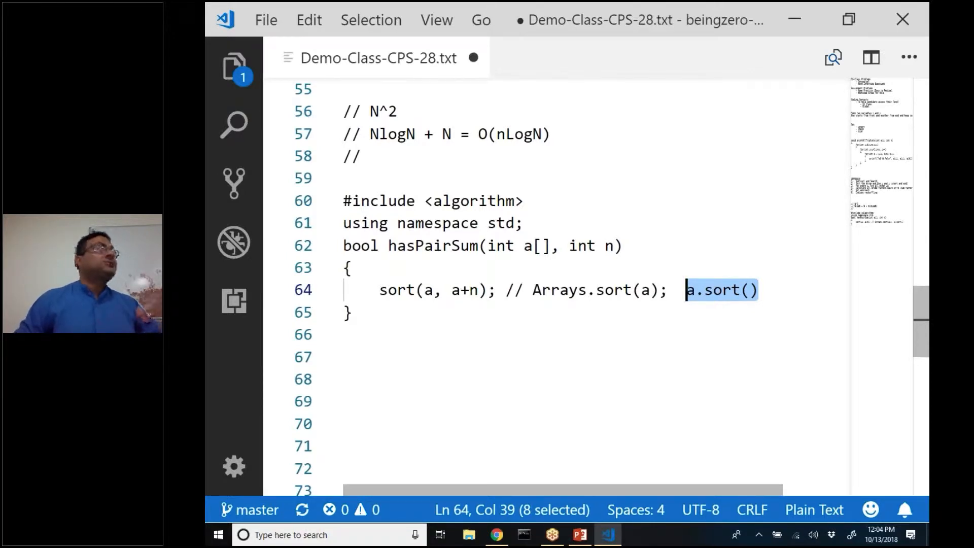
key("Delete")
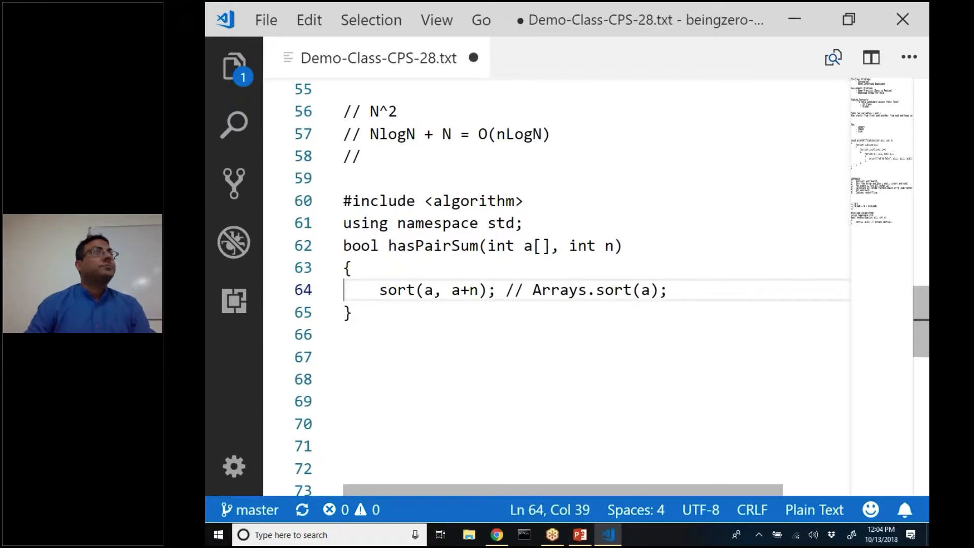
type("a.sort()")
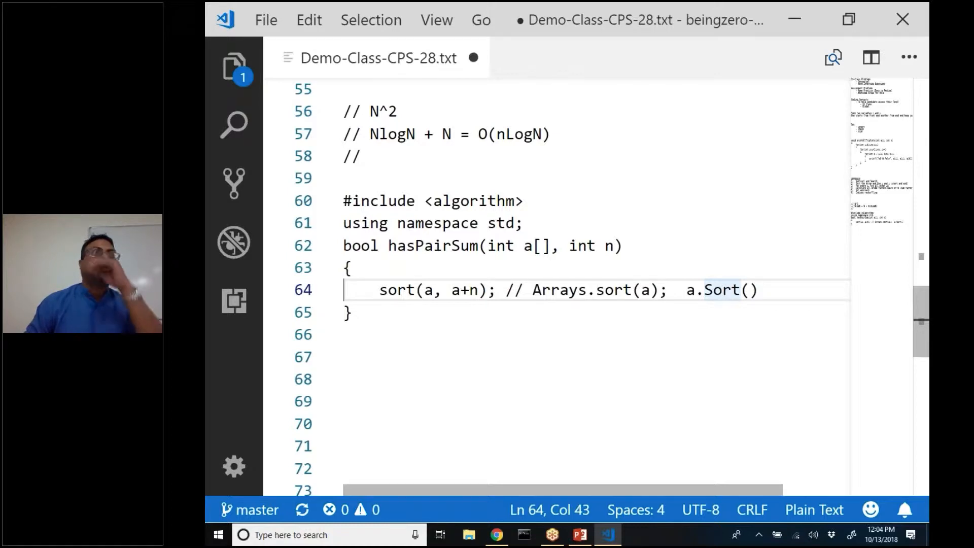
Comment out the a.Sort() note, then select and delete it.
left_click(687, 290)
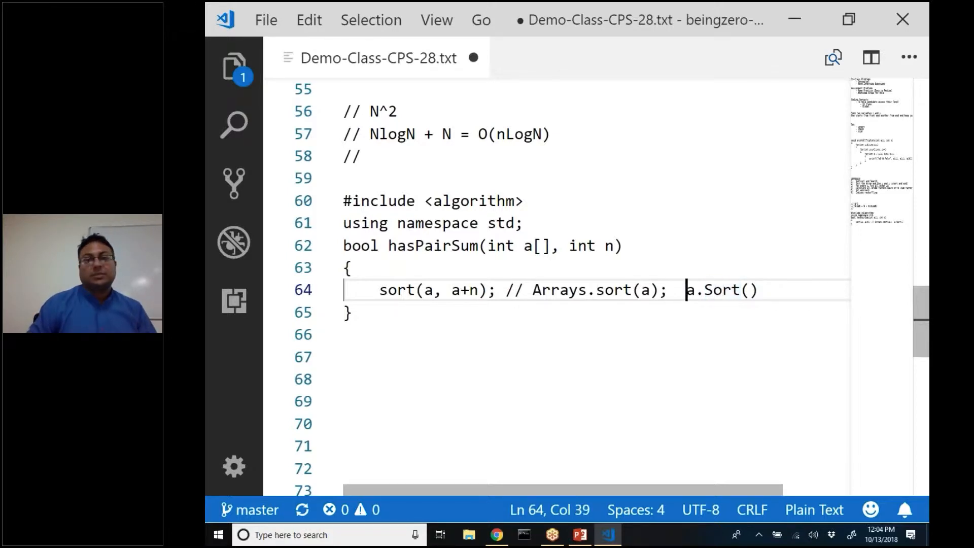
type("//")
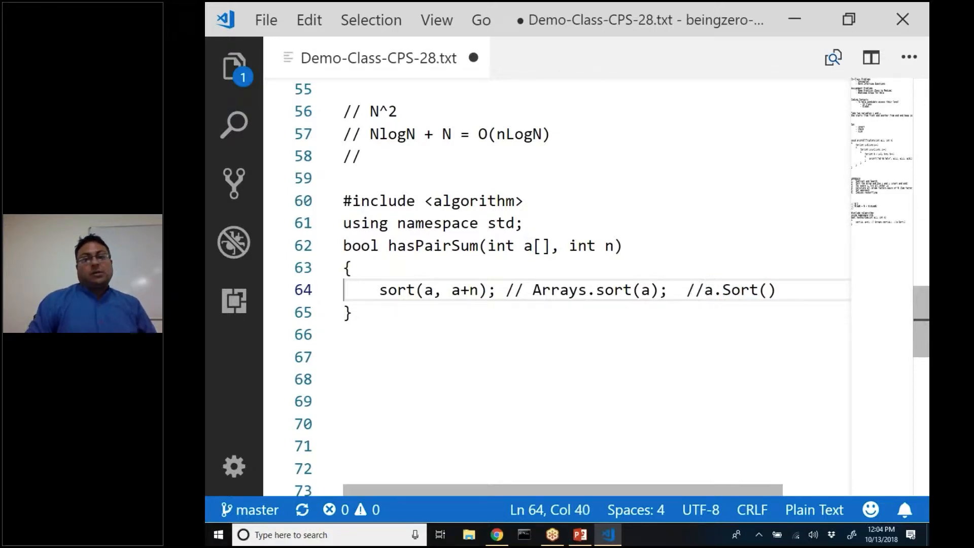
double_click(730, 291)
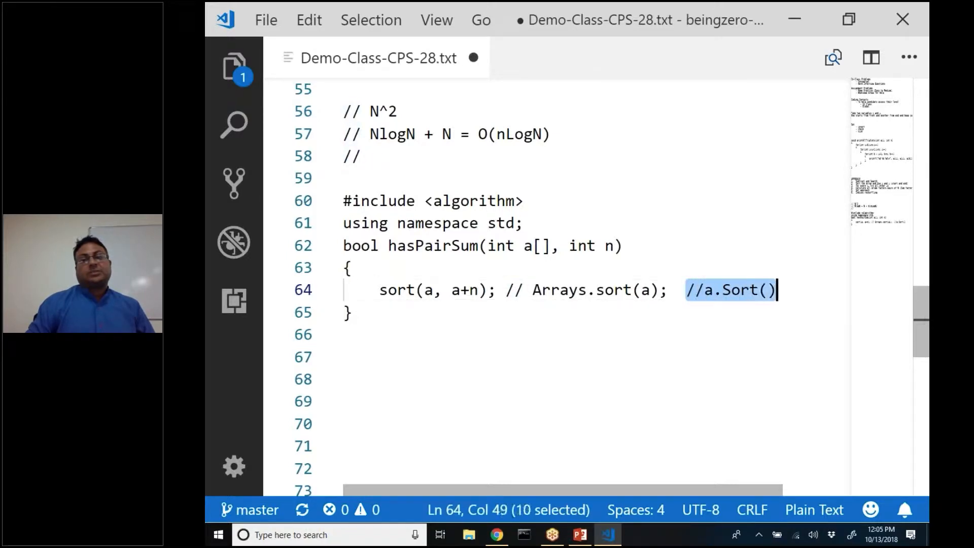
key("Delete")
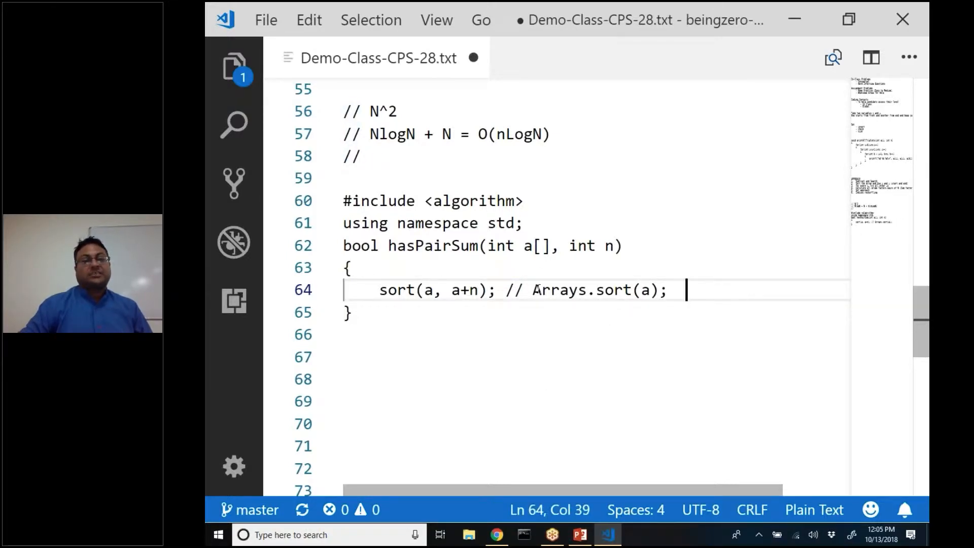
Add a line after the sort call and type N into the bare comment on line 58.
key("Enter")
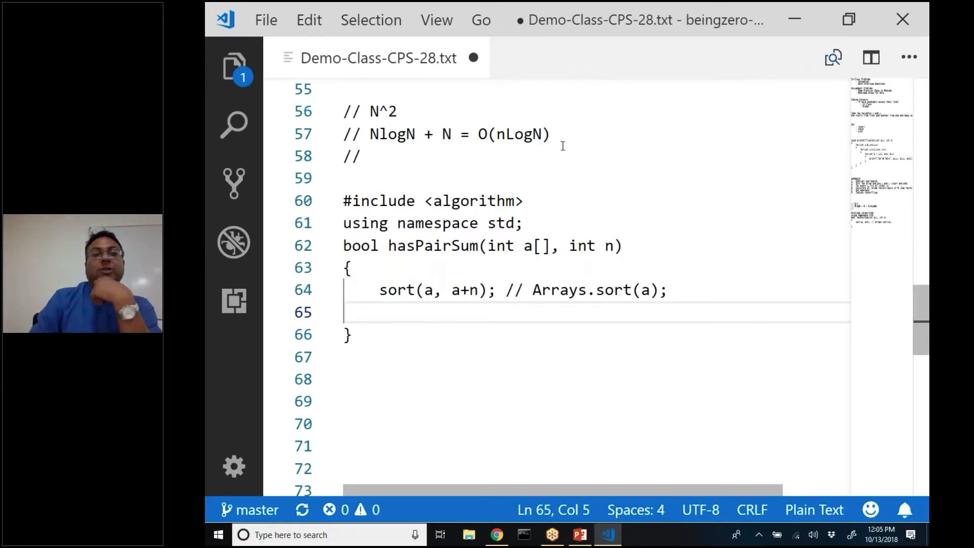
left_click(362, 155)
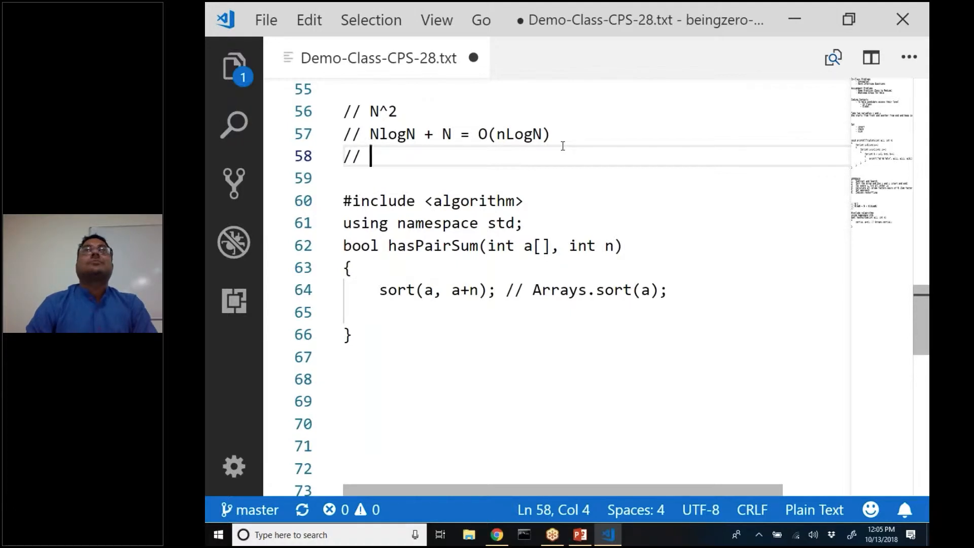
type("N")
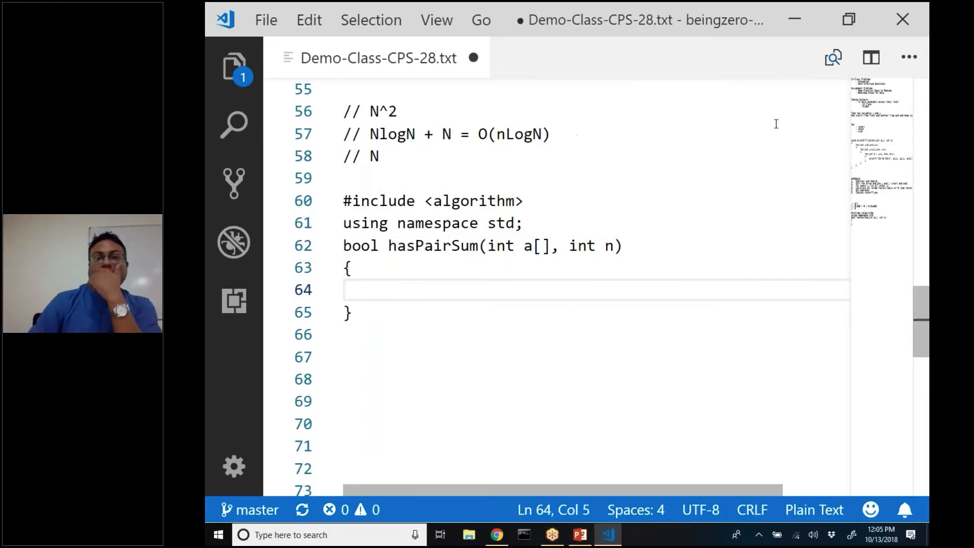
mouse_move(814, 69)
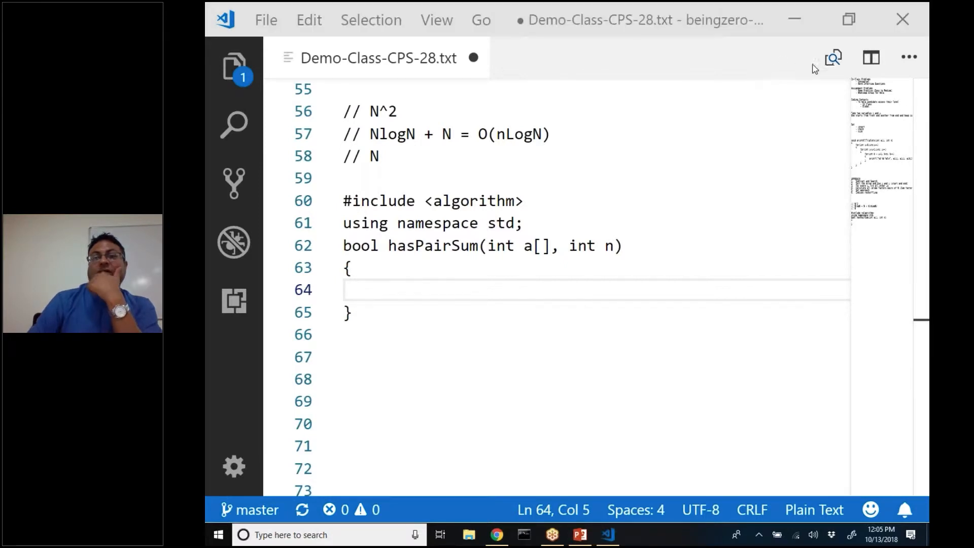
mouse_move(486, 159)
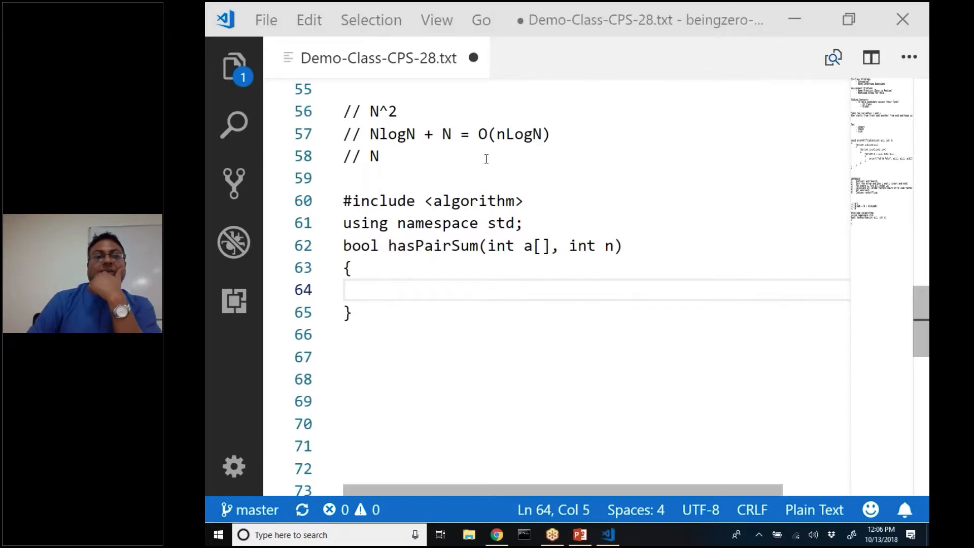
Add SET notes with '- insert', an int S parameter, and a // MAP line.
type("// D")
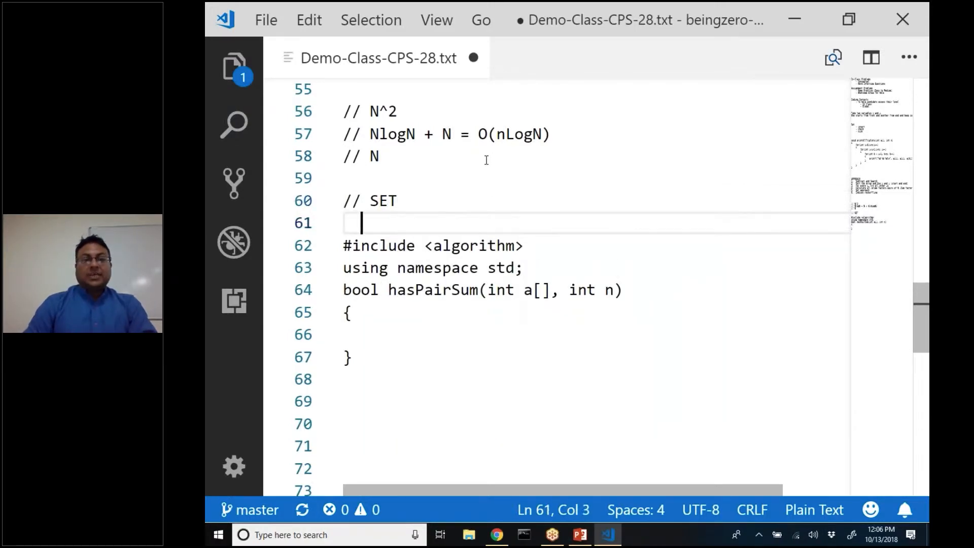
type("- insert")
type("- check")
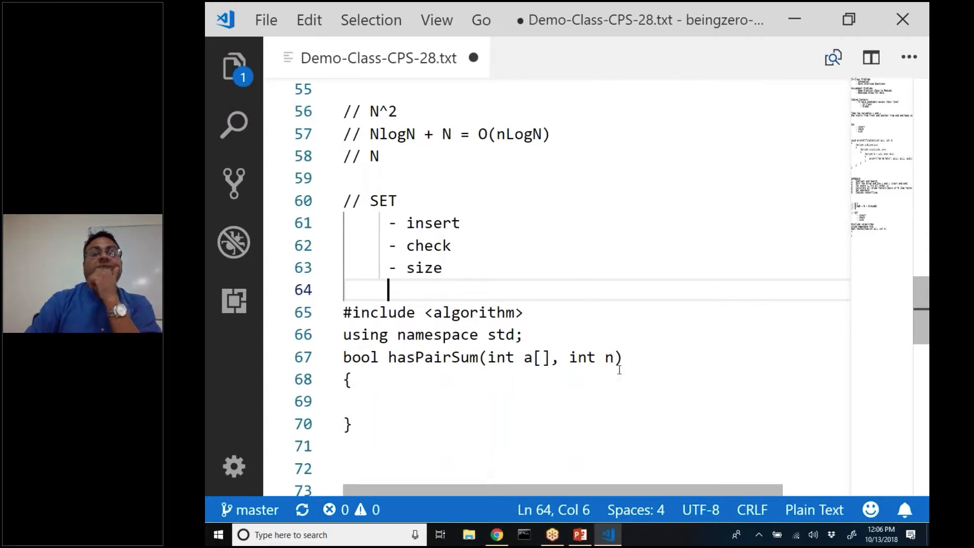
type(", int S")
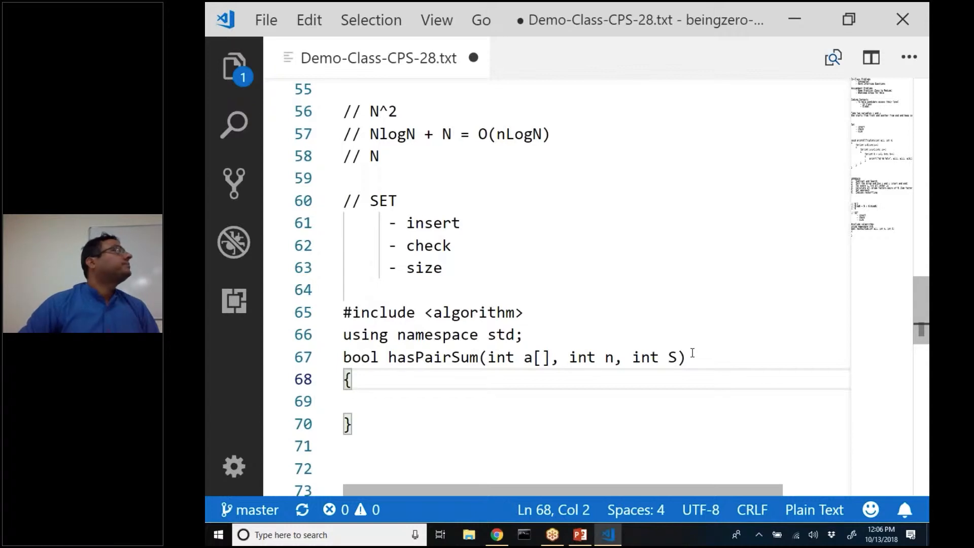
left_click(371, 199)
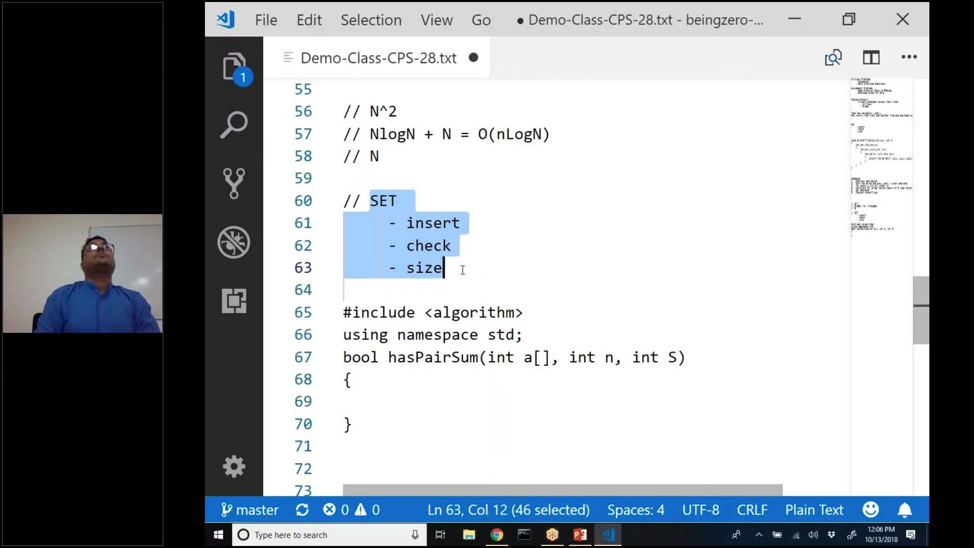
left_click(343, 178)
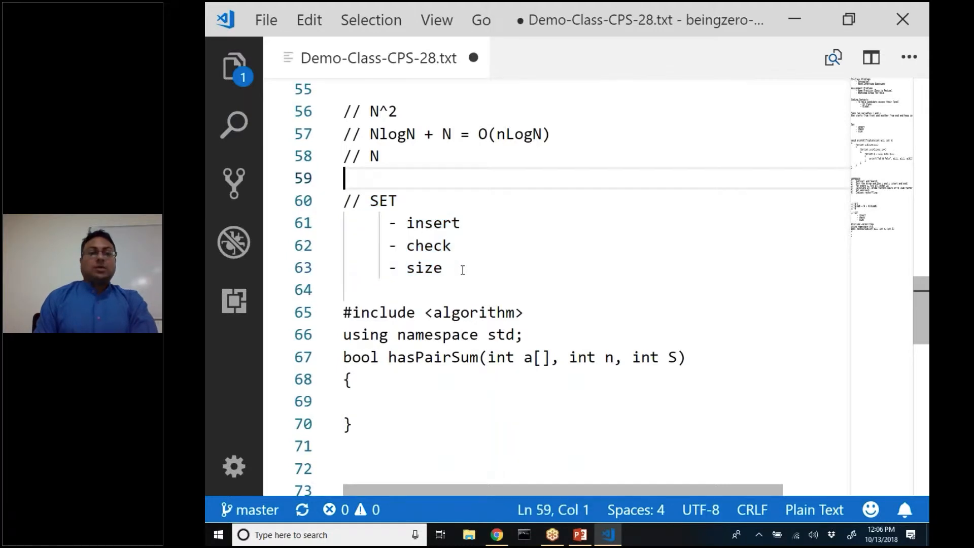
type("// MAP")
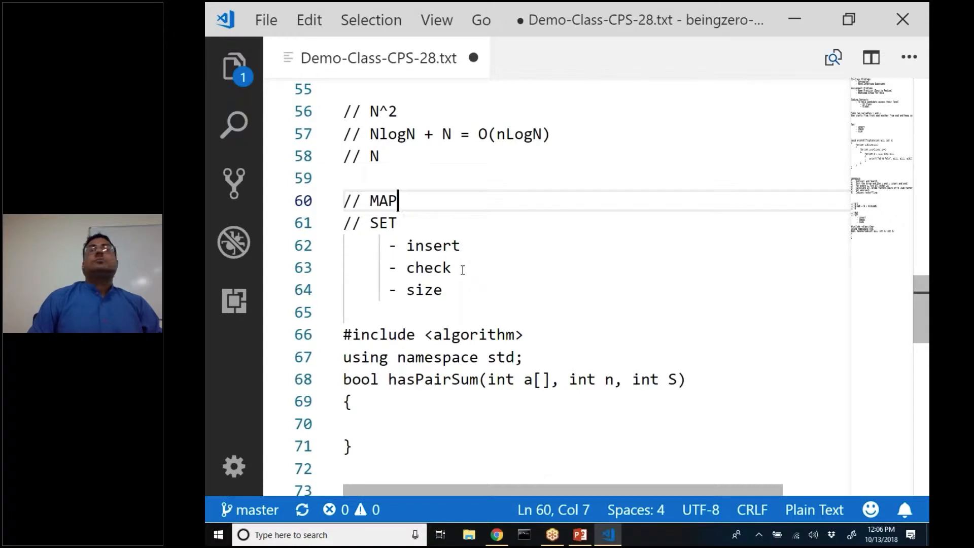
Remove the // MAP comment and return to hasPairSum's body on line 69.
left_click(348, 223)
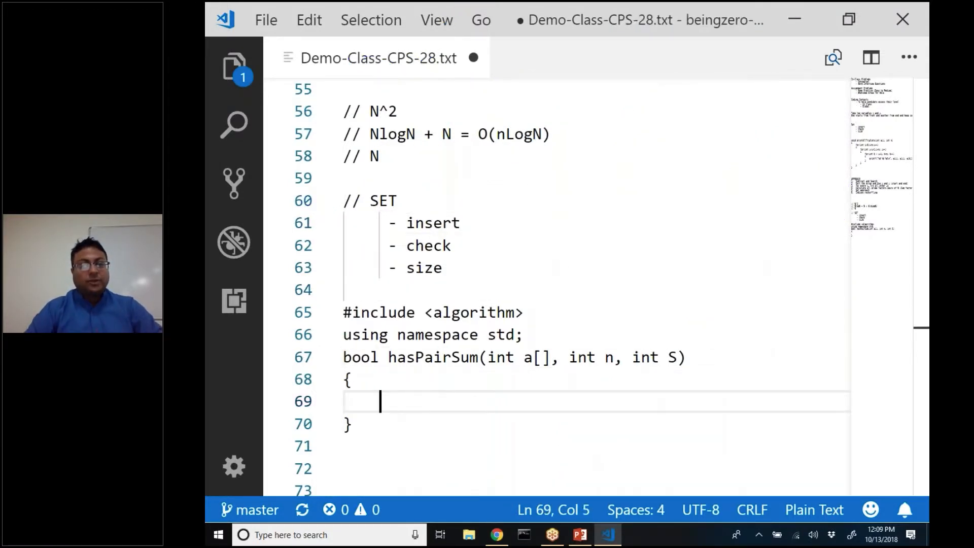
Declare set<int> s; with the comment '// HashSet<Integer> hs = new HashSet<>()'.
type("s")
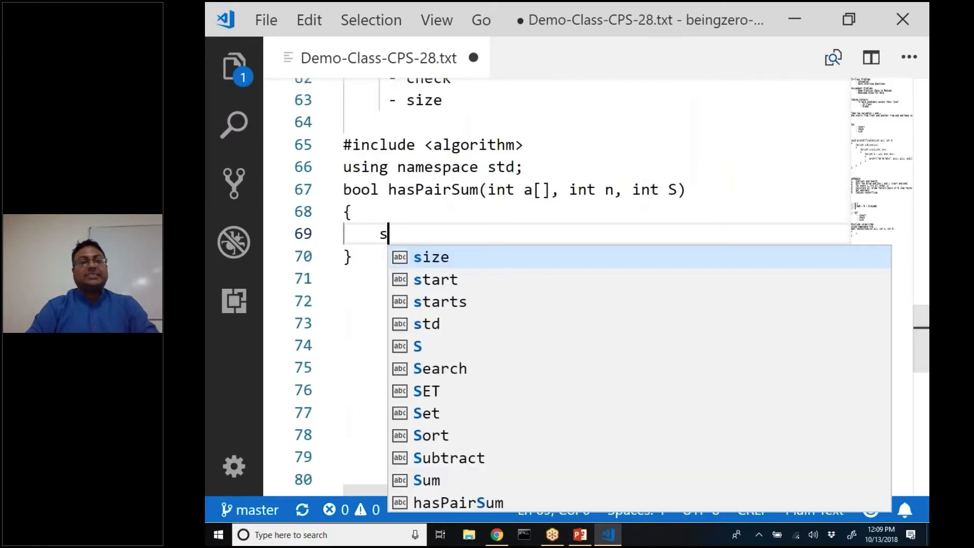
type("et<int> s; //")
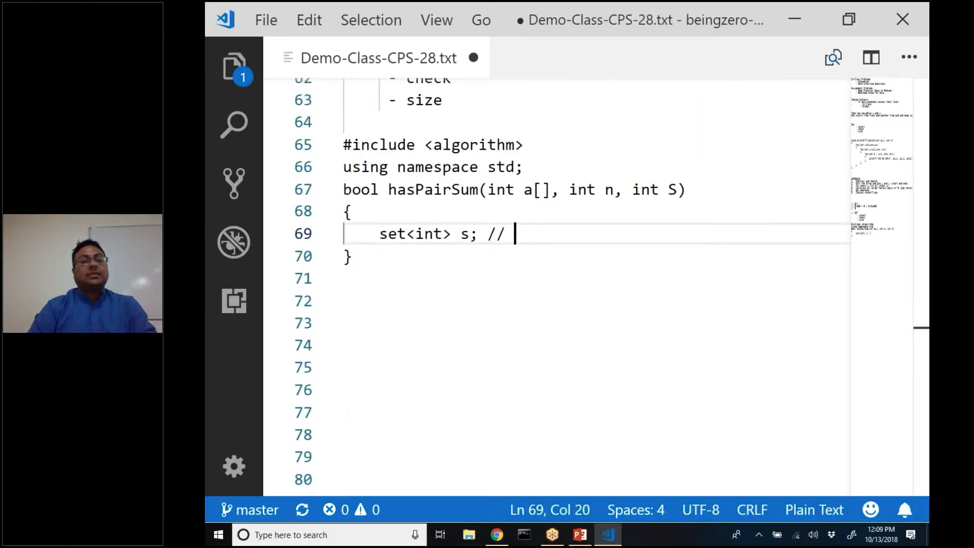
type("HashSet")
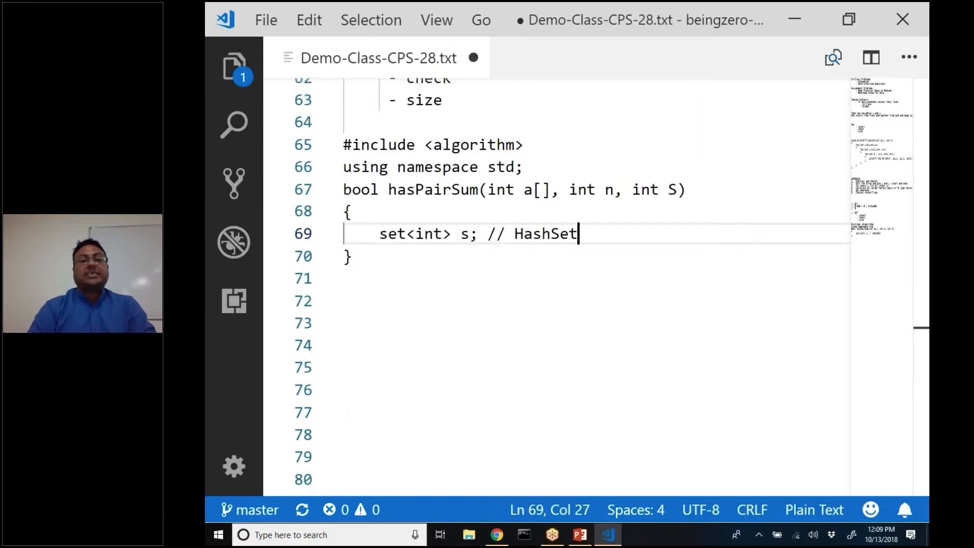
type("<")
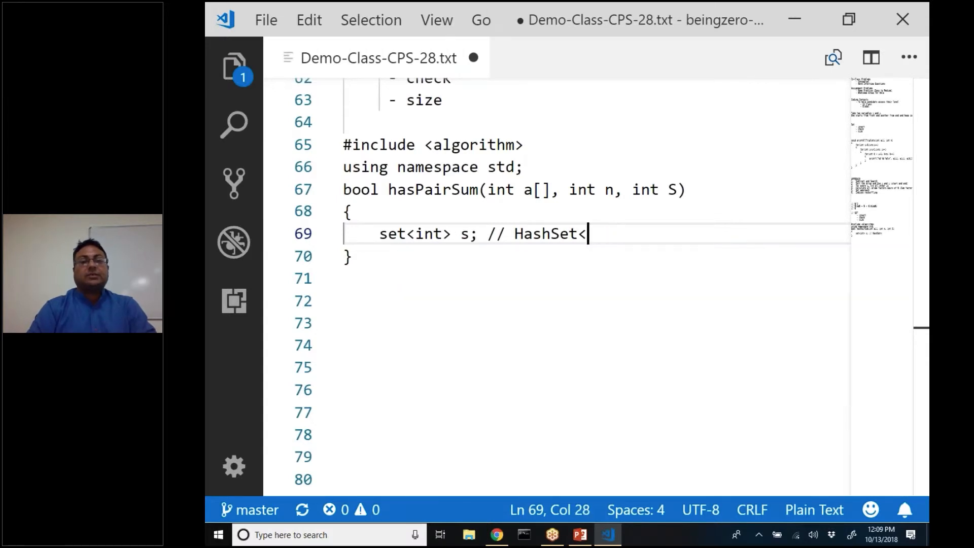
type("Integer> hs =")
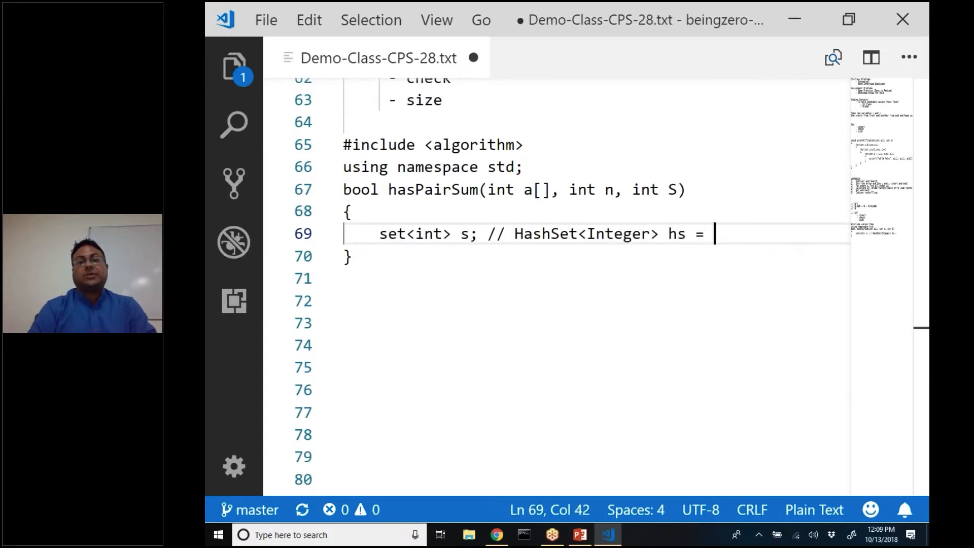
type("new HashSet<>()")
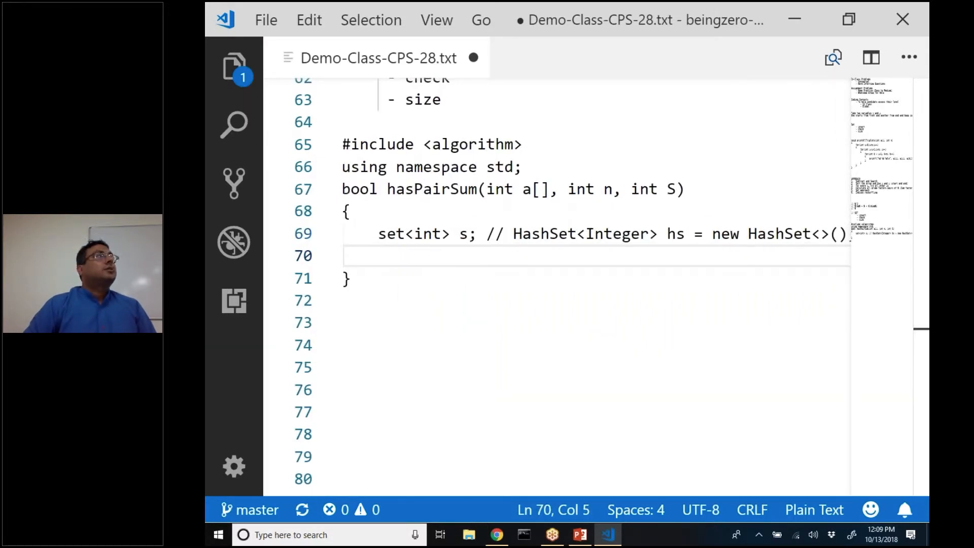
Add a for loop (int i=0;i<n) containing if(s.find(S-a[i])==s.end()).
type("for")
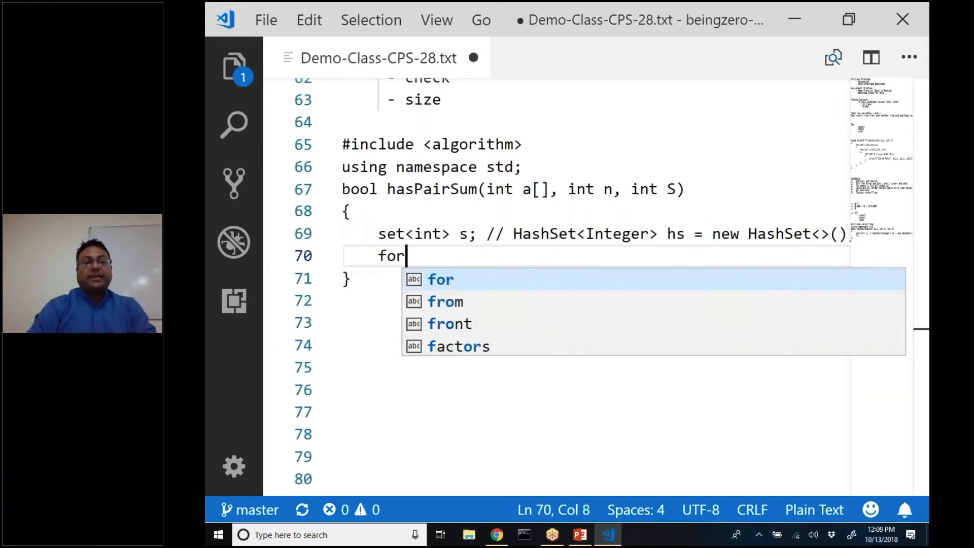
type("(int i=0;i<n;i++")
type("{")
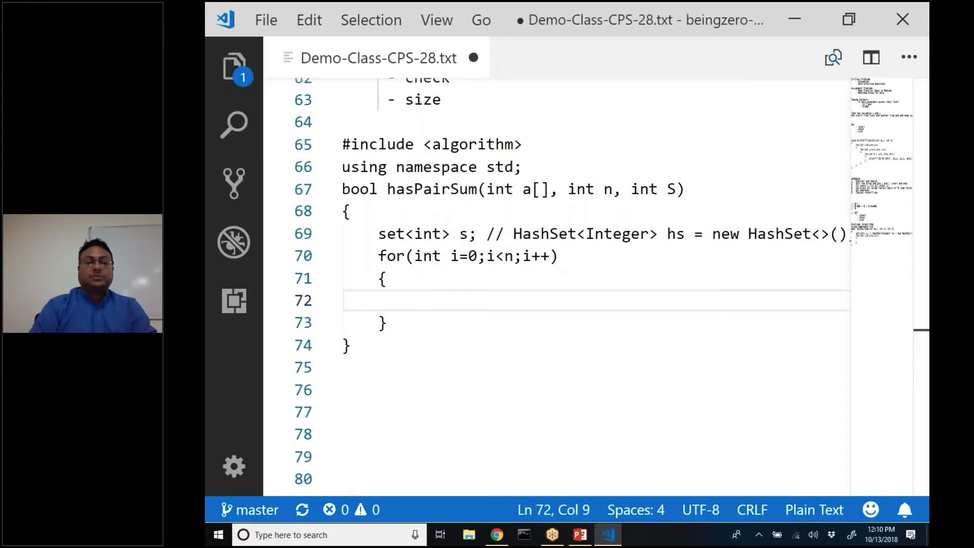
type("if()")
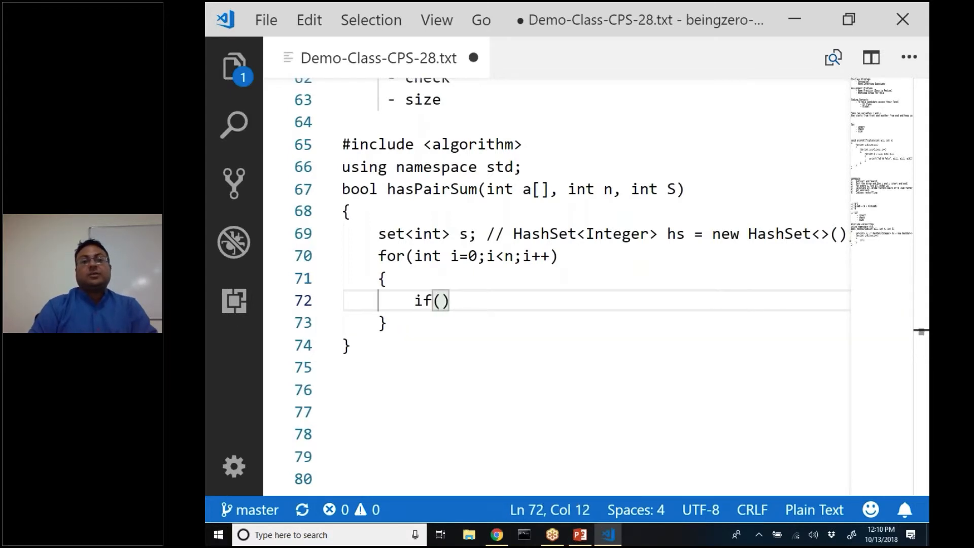
type("s.find(")
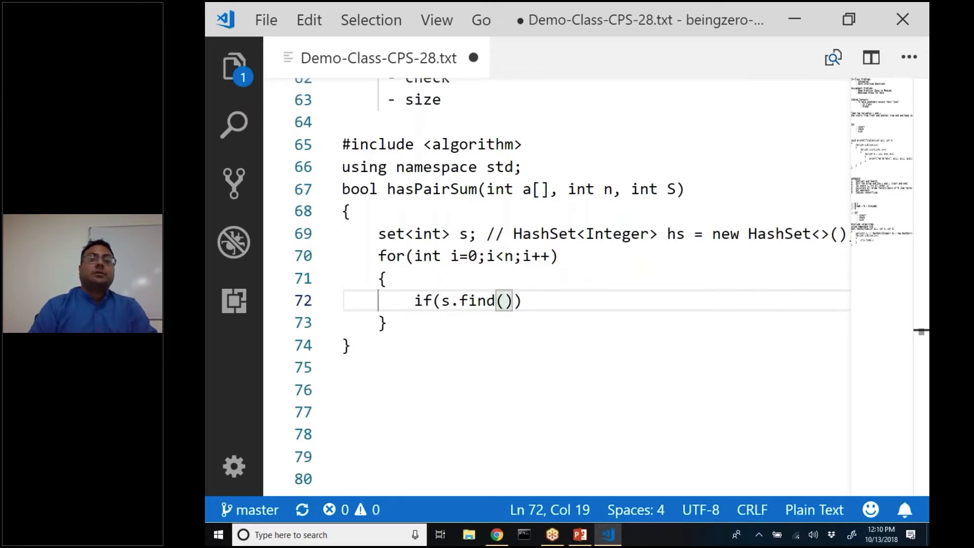
type("S-")
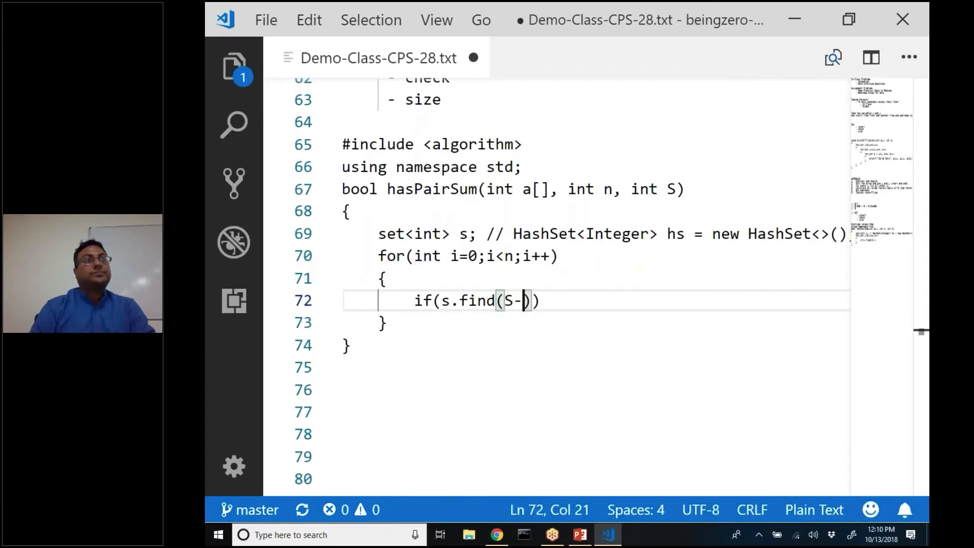
type("a")
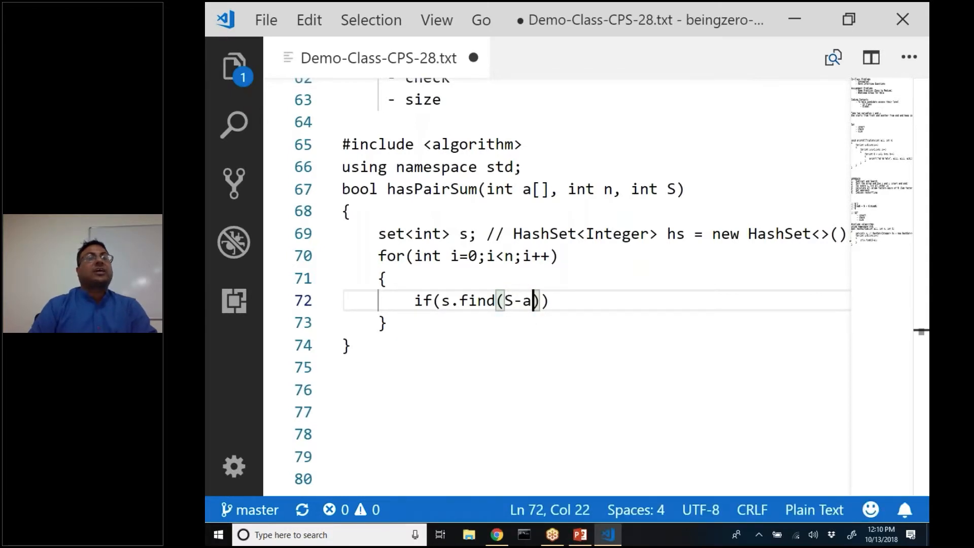
type("[i])")
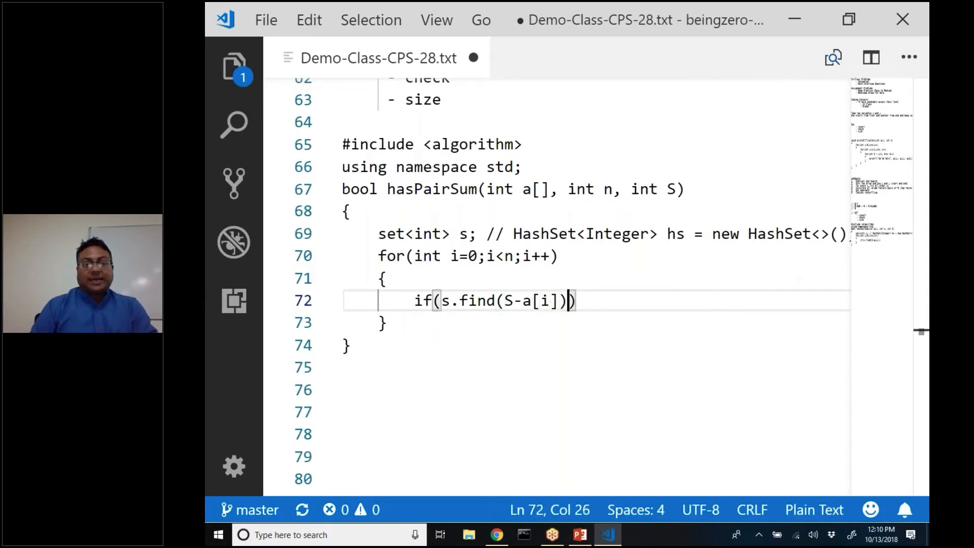
type("==s.end()")
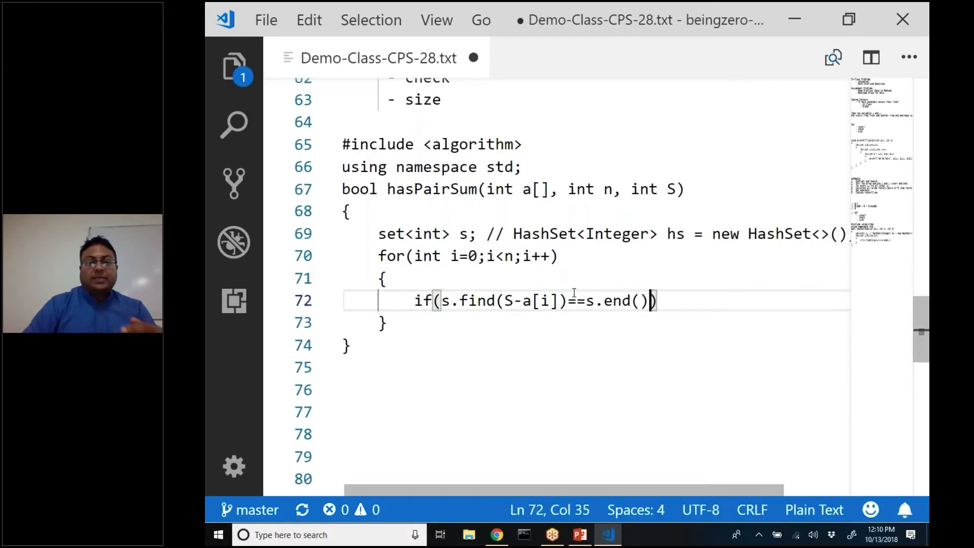
Change the if comparison on line 72 from == to !=.
type("!=")
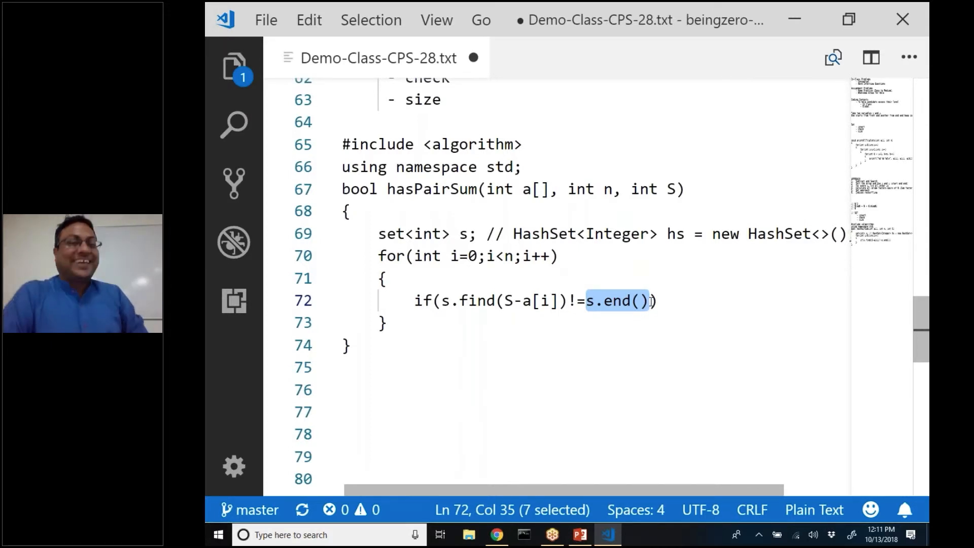
Open a block under the if and label line 72 with '// Found'.
left_click(644, 301)
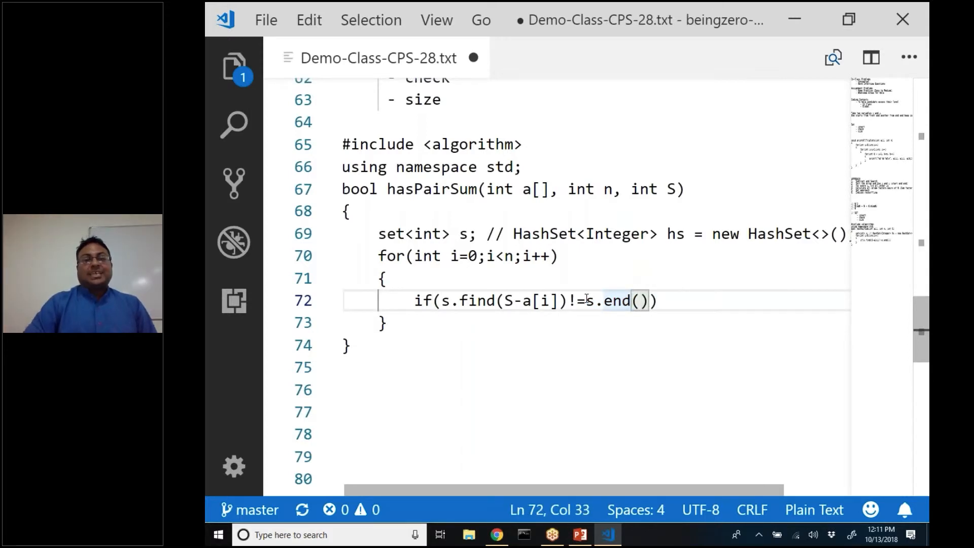
left_click(586, 300)
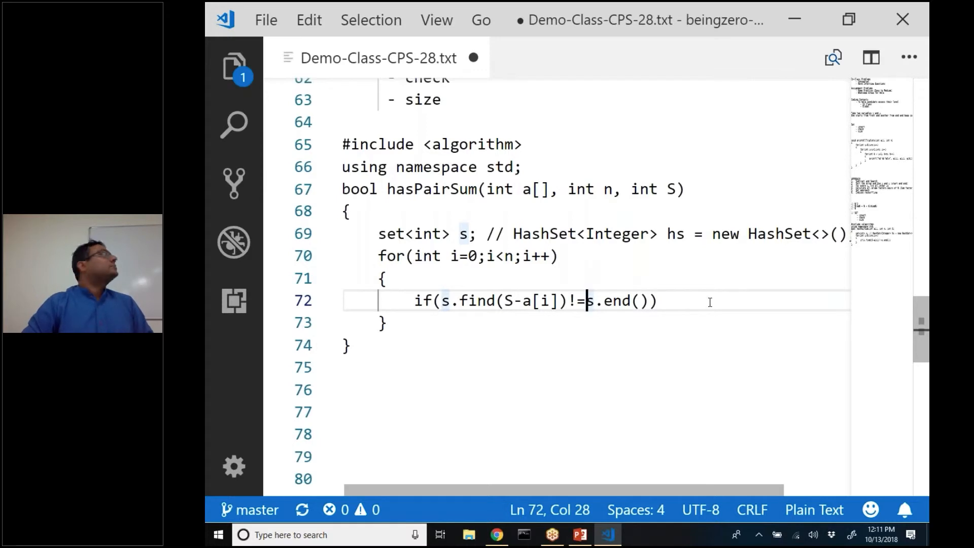
key("Left")
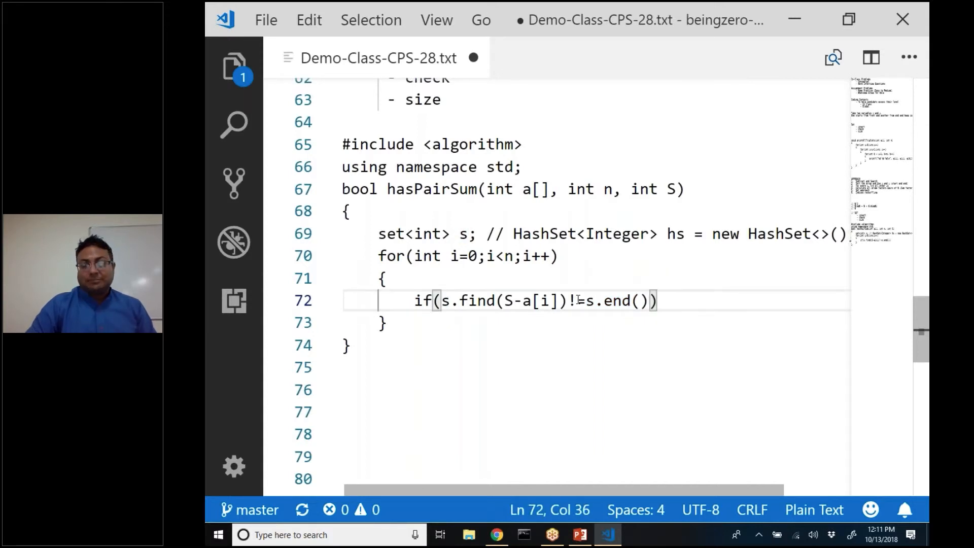
key("Enter")
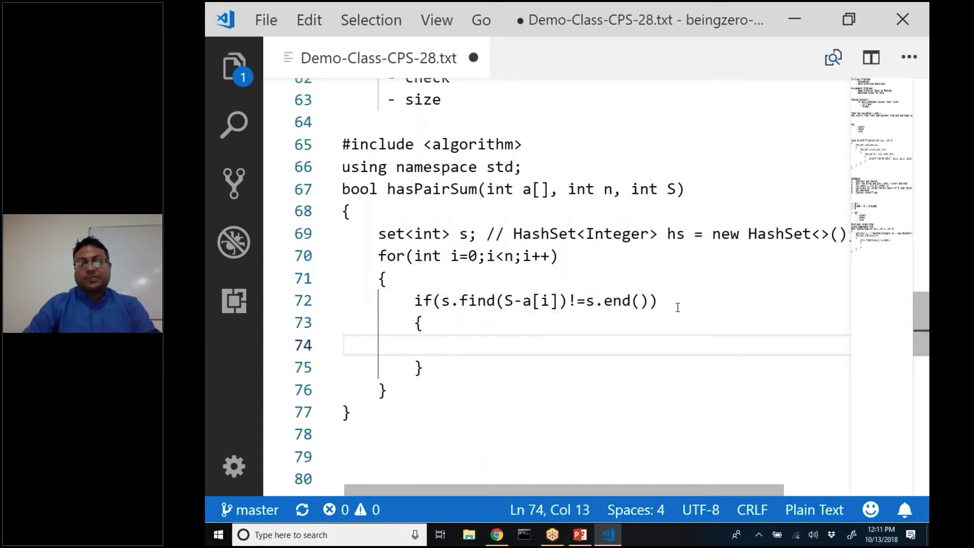
left_click(668, 301)
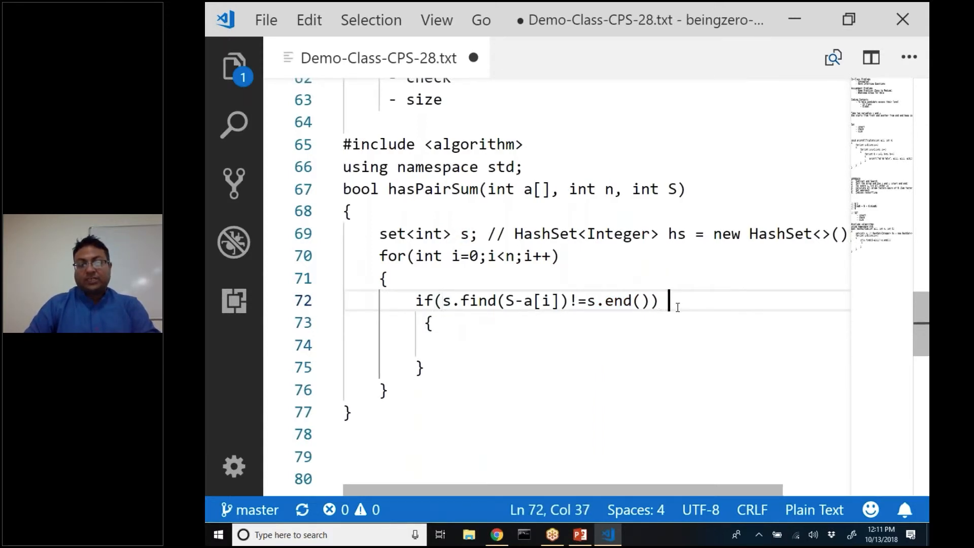
type("// Found")
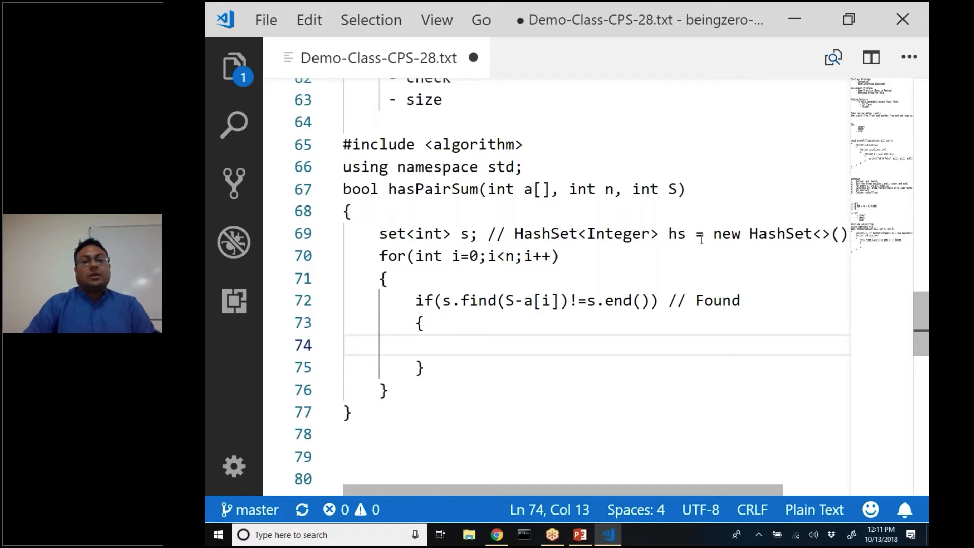
Fill the block with return true; followed by else return false;.
left_click(510, 301)
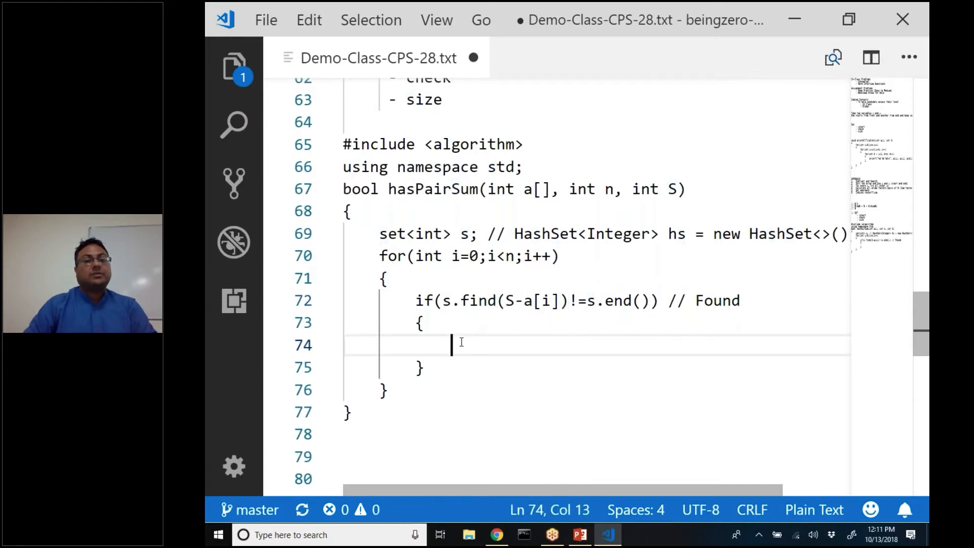
type("return true;")
type("el")
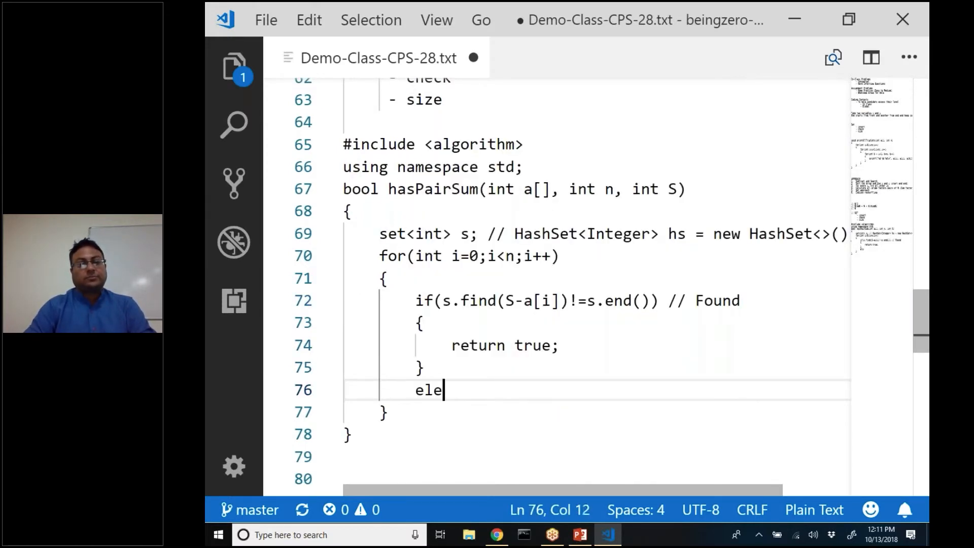
type("else")
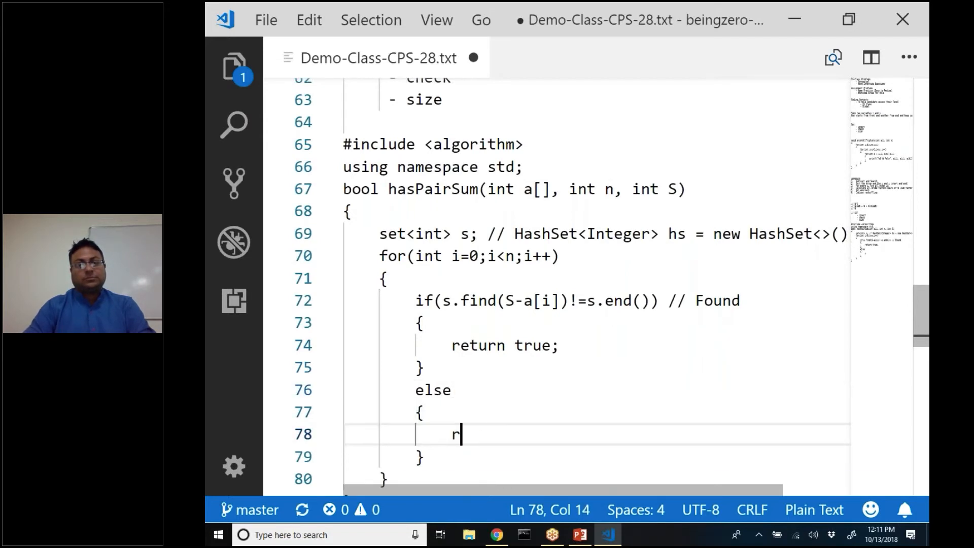
type("return false;")
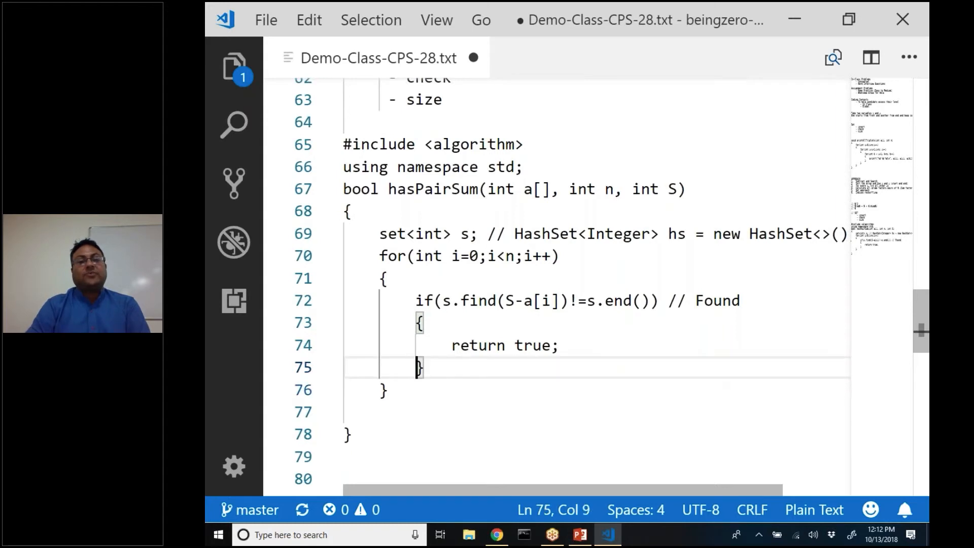
Add s.insert(a[i]); after the if block and return false; after the loop, then select bool.
type("s.")
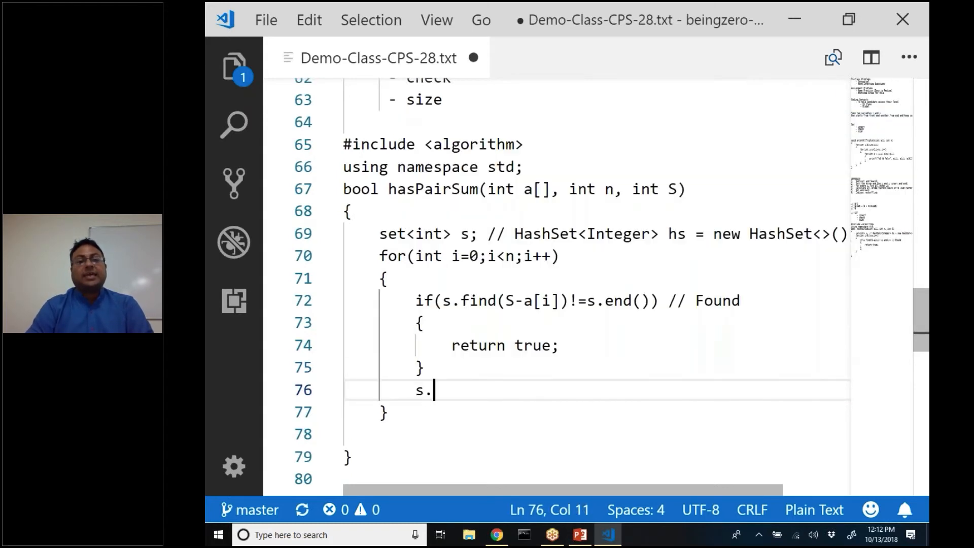
type("insert(a")
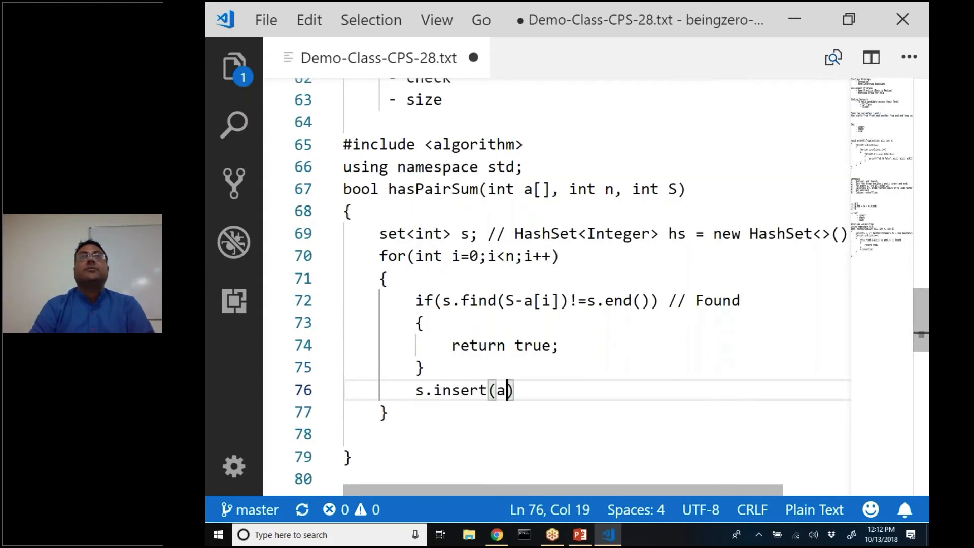
type("[i]);")
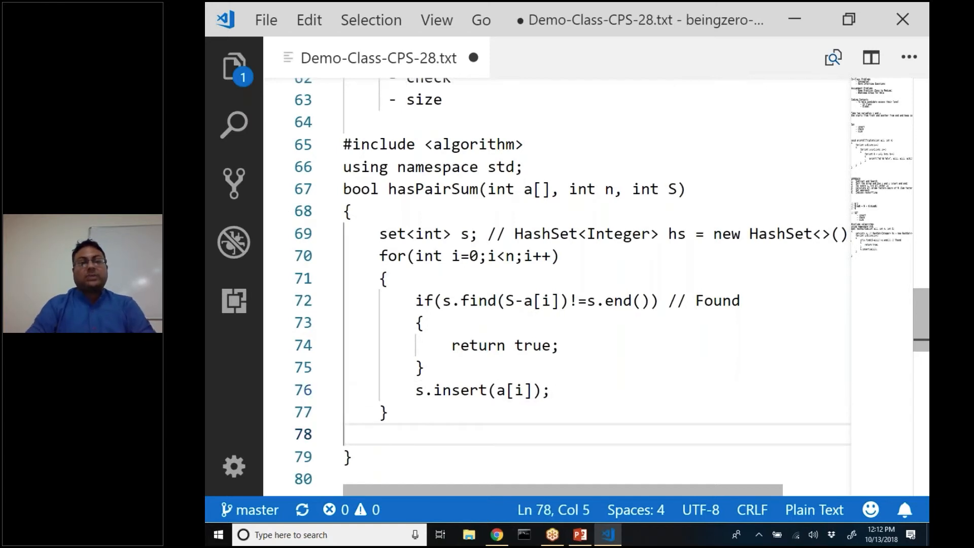
type("return false;")
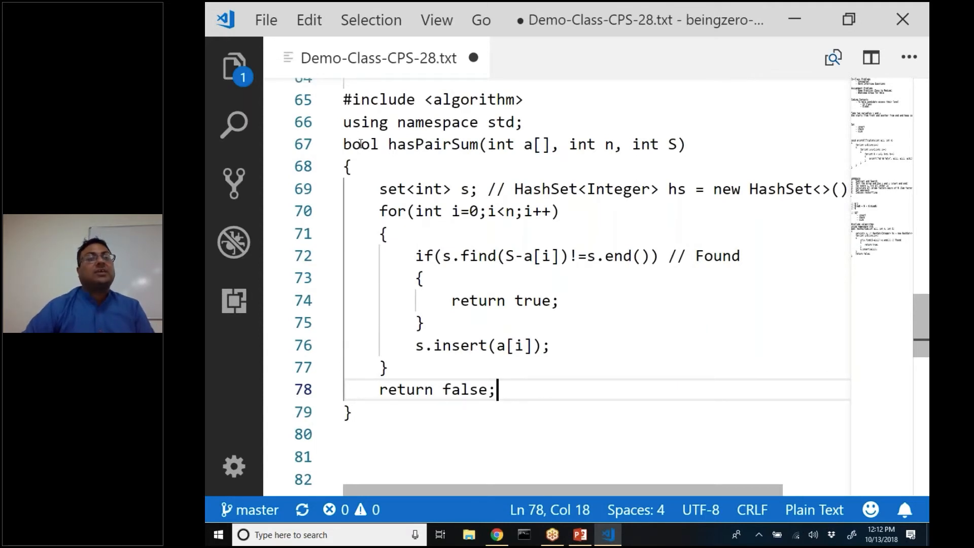
double_click(360, 144)
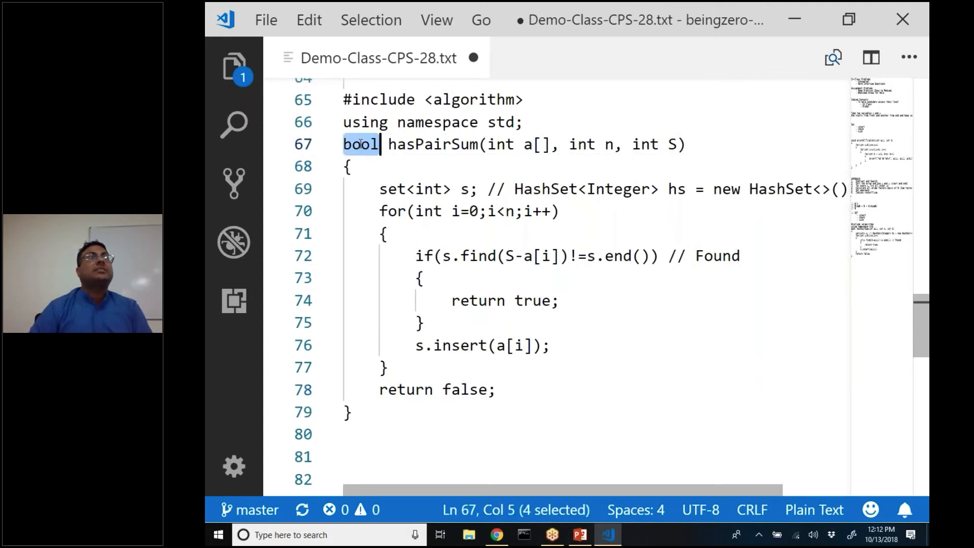
left_click(392, 189)
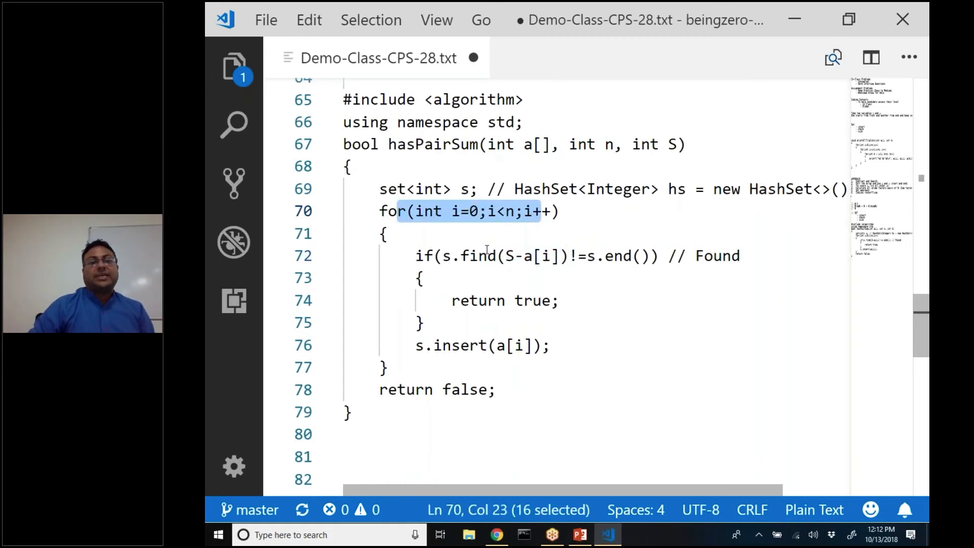
double_click(459, 346)
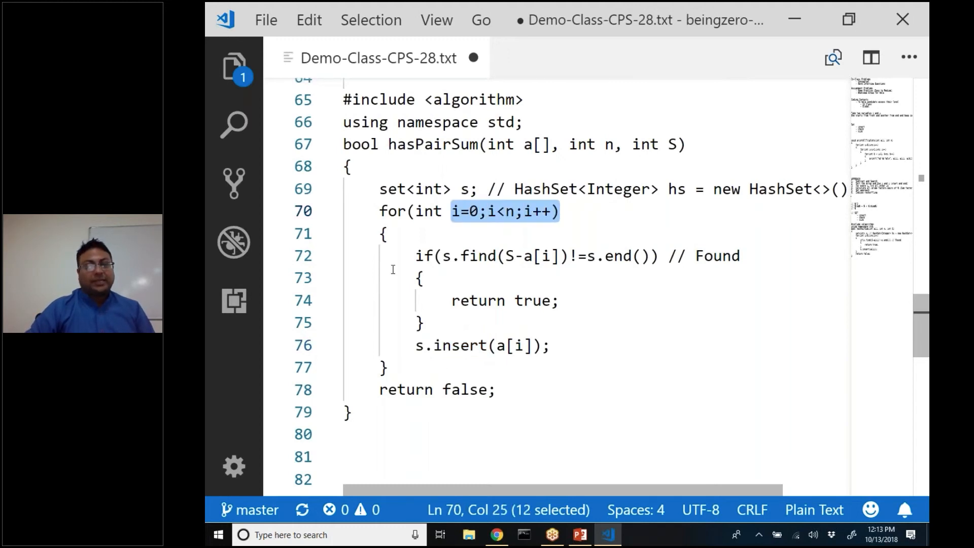
double_click(476, 301)
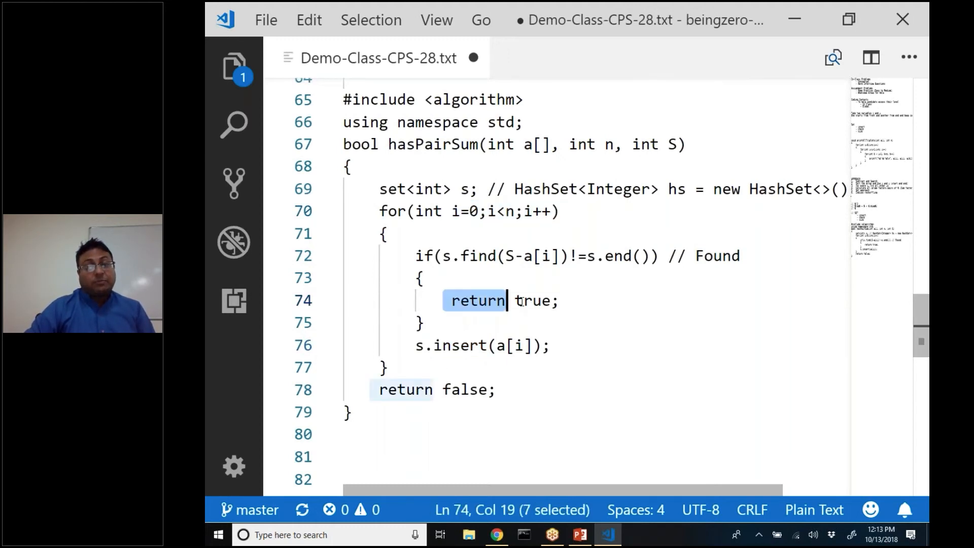
left_click(559, 300)
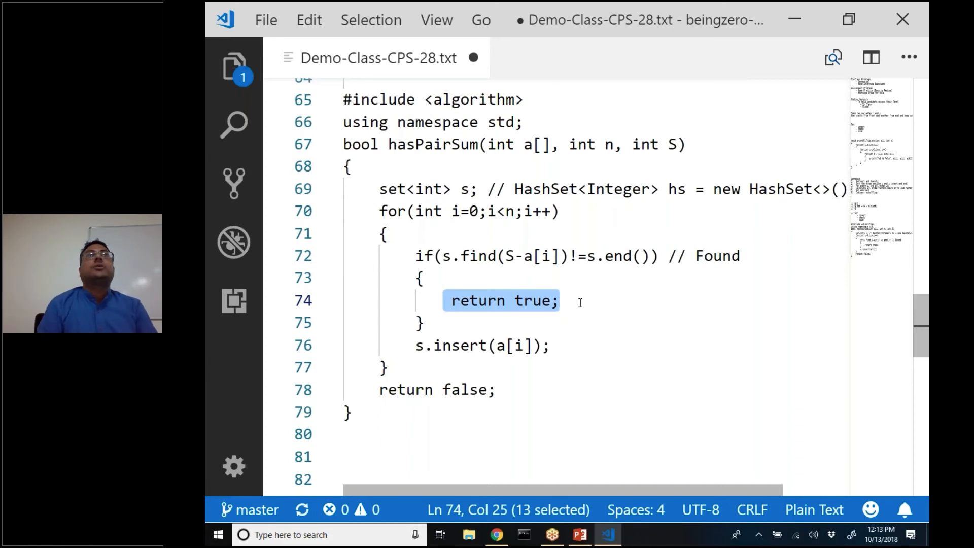
left_click(423, 322)
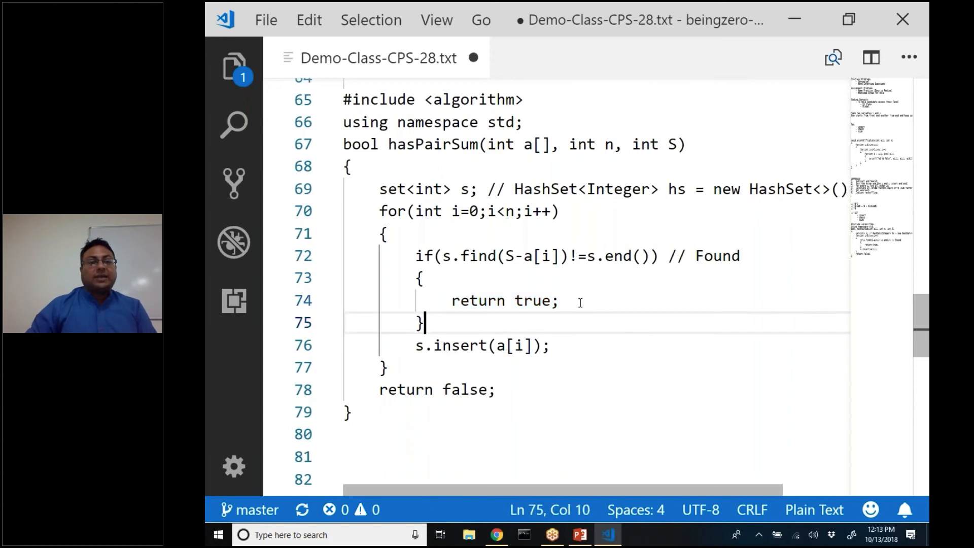
Write the notes 'Time : O(N)' and 'Space: O(N)' below hasPairSum.
type("Tim")
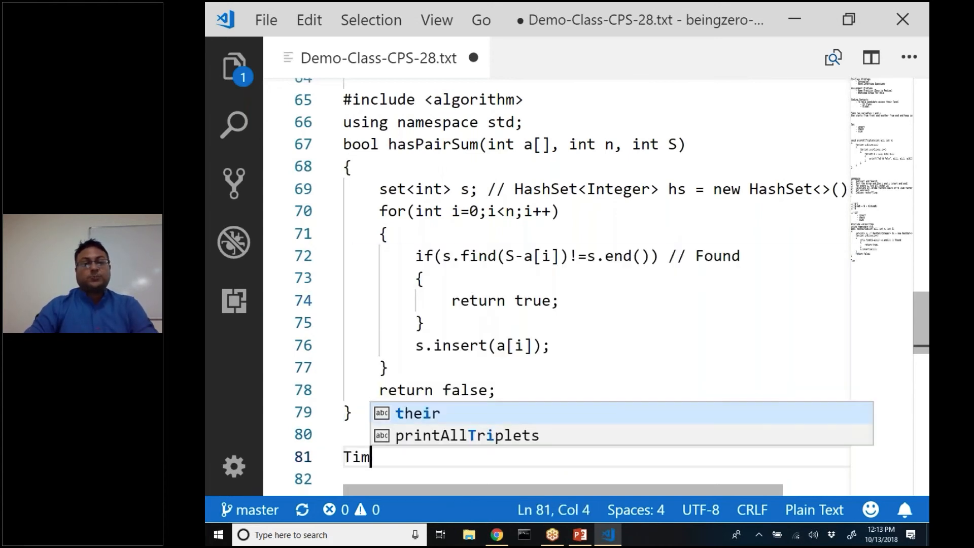
type("e : O(N")
left_click(592, 478)
type("Space:")
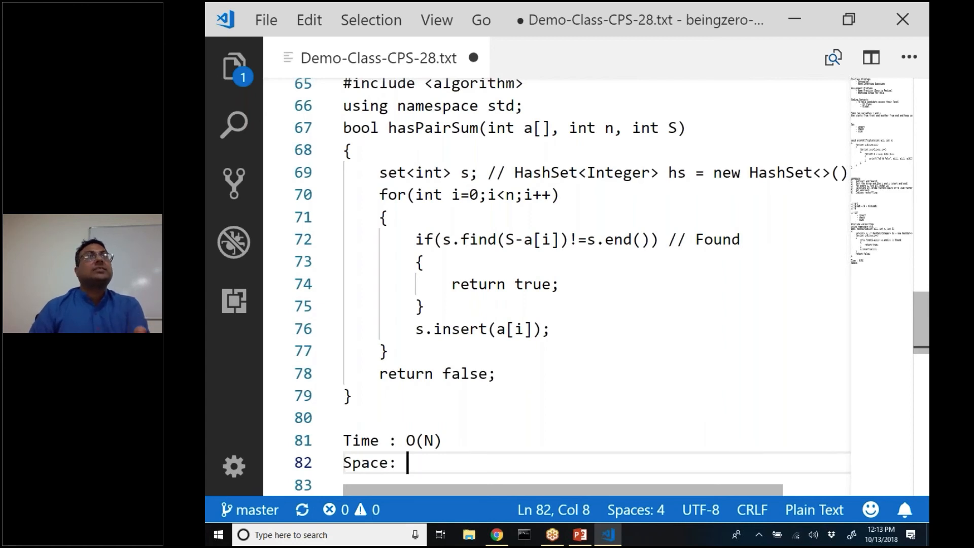
type("O(N")
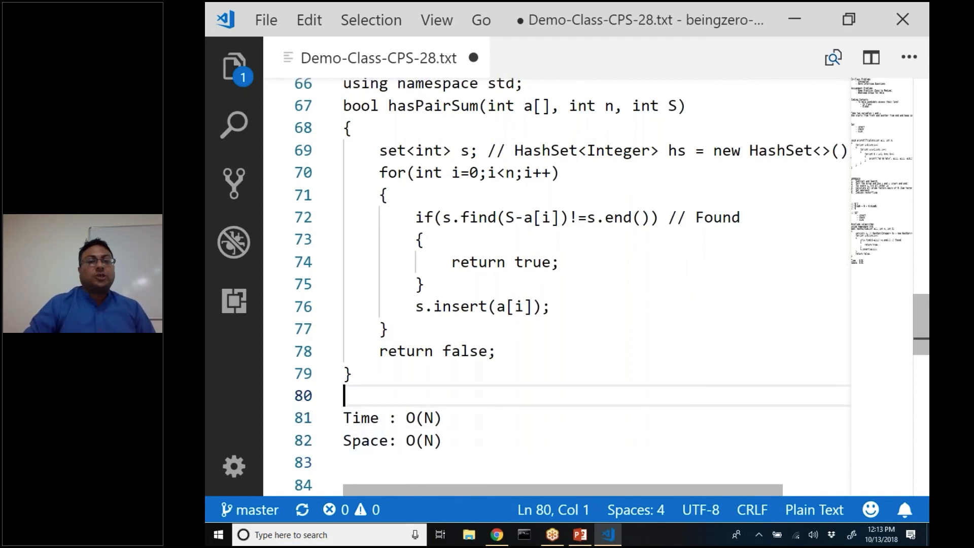
scroll("up", 3)
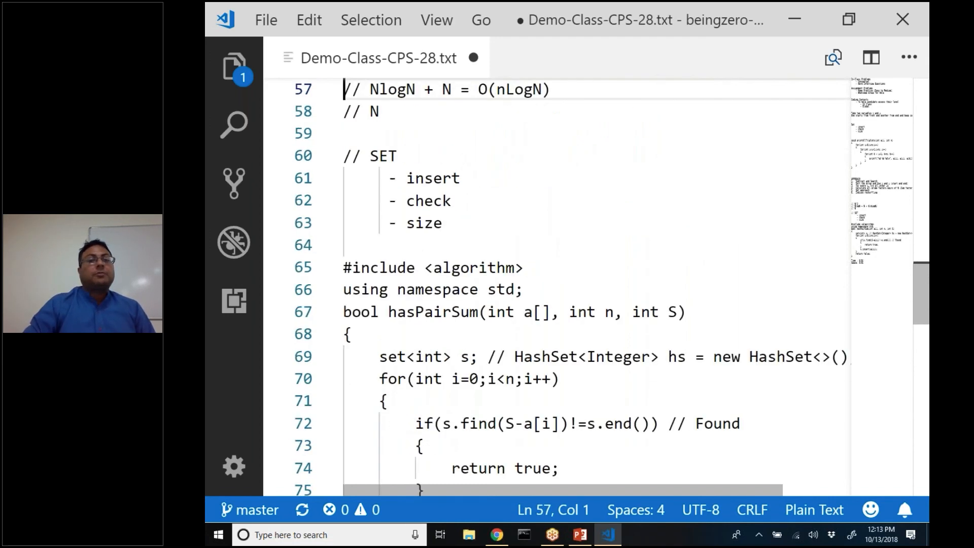